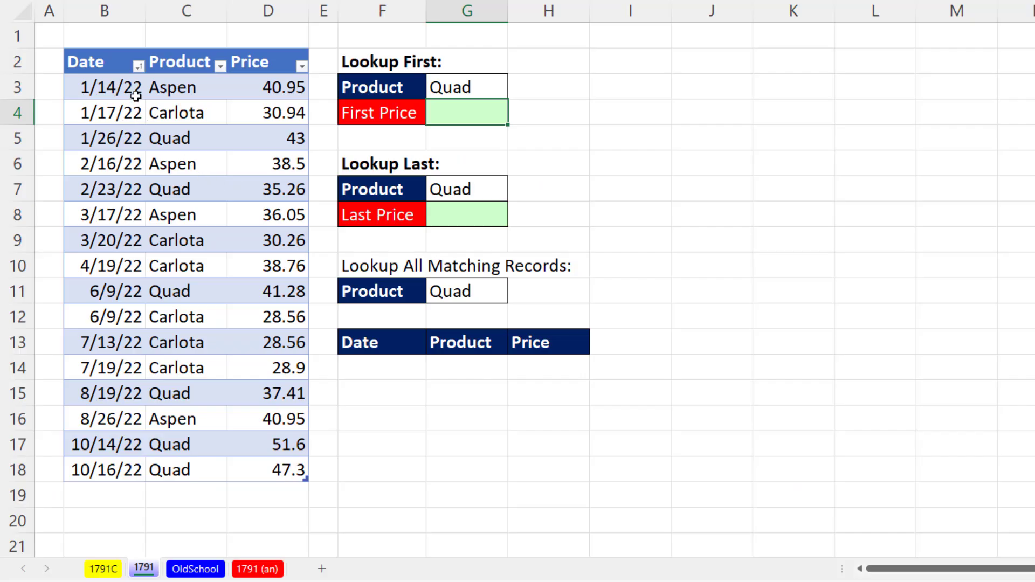
mouse_move(174, 101)
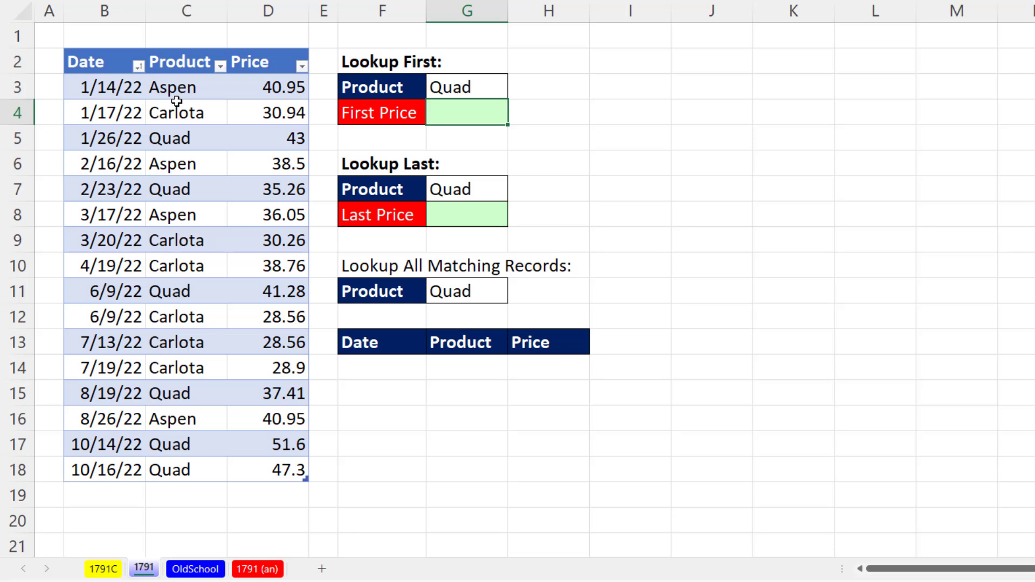
mouse_move(124, 278)
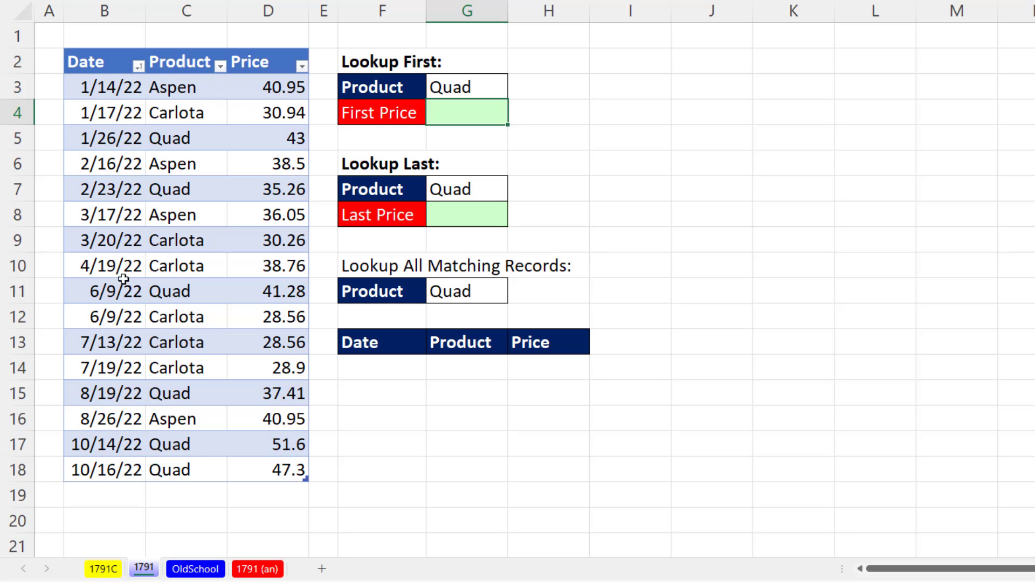
mouse_move(85, 466)
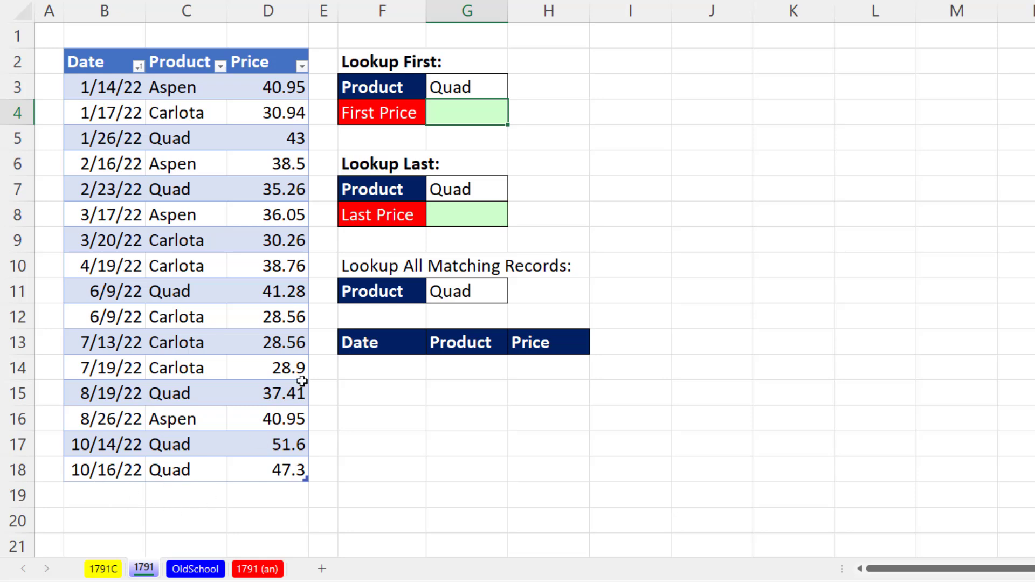
mouse_move(465, 115)
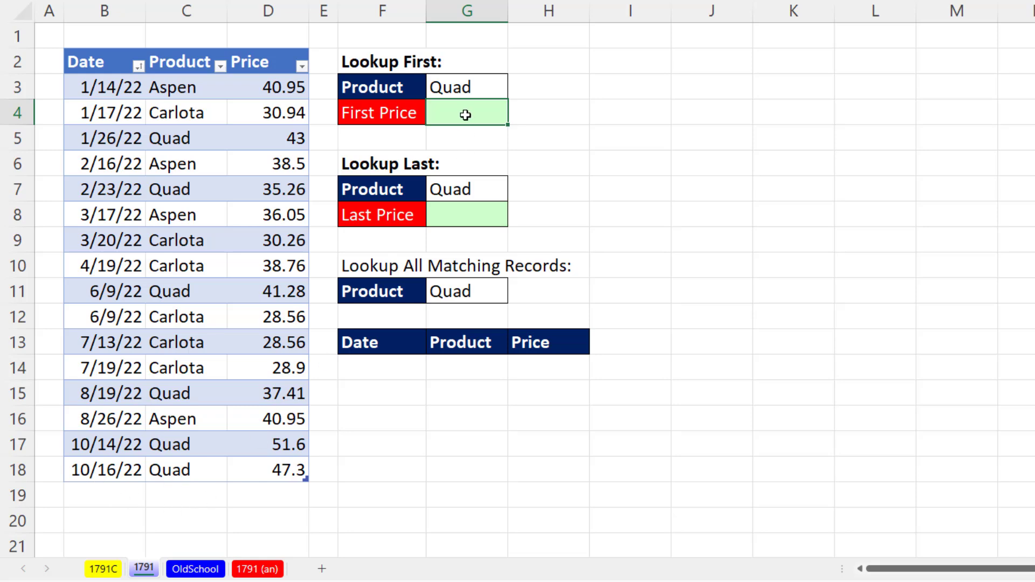
mouse_move(454, 115)
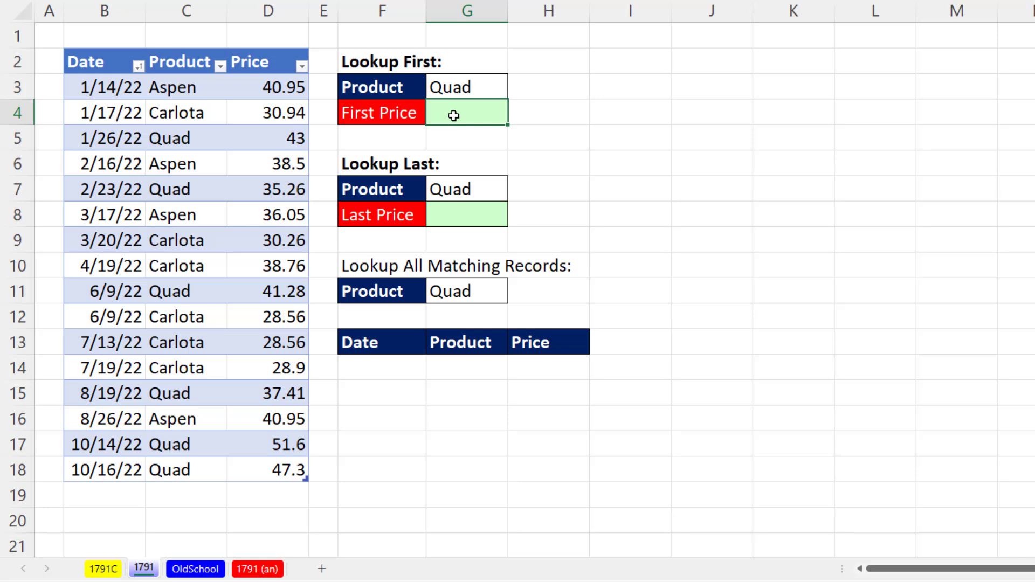
mouse_move(426, 119)
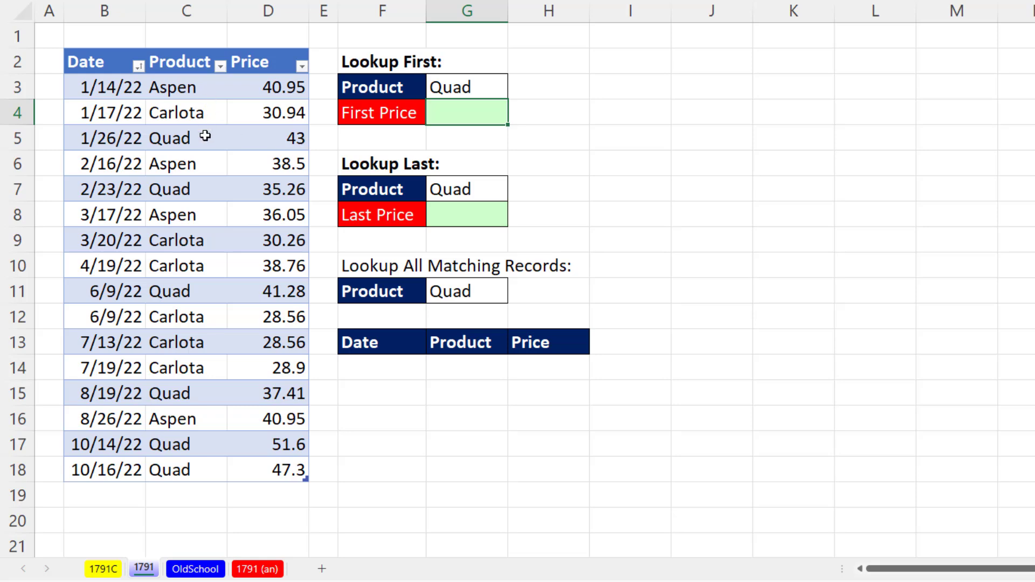
mouse_move(433, 130)
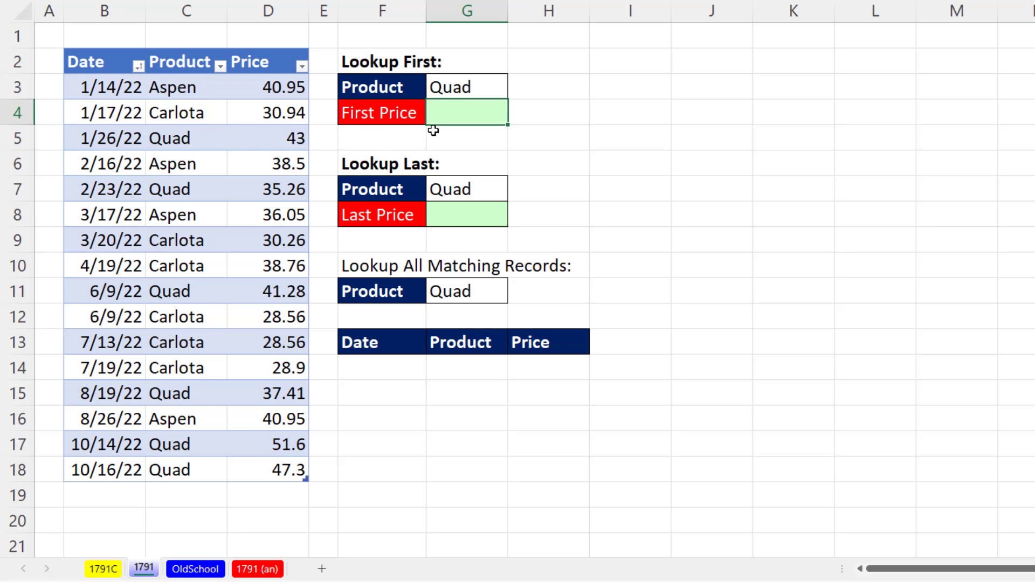
mouse_move(454, 215)
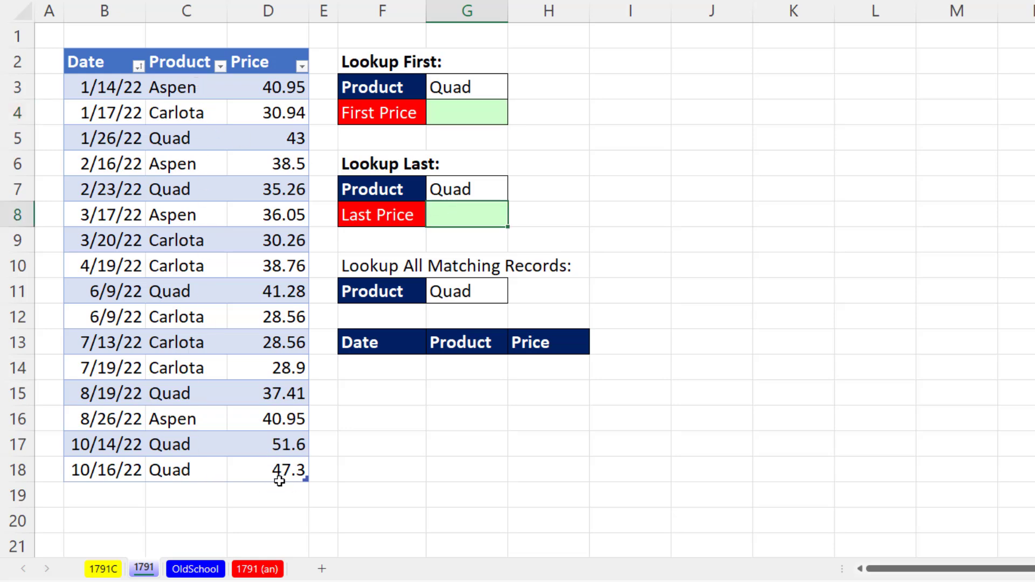
mouse_move(380, 361)
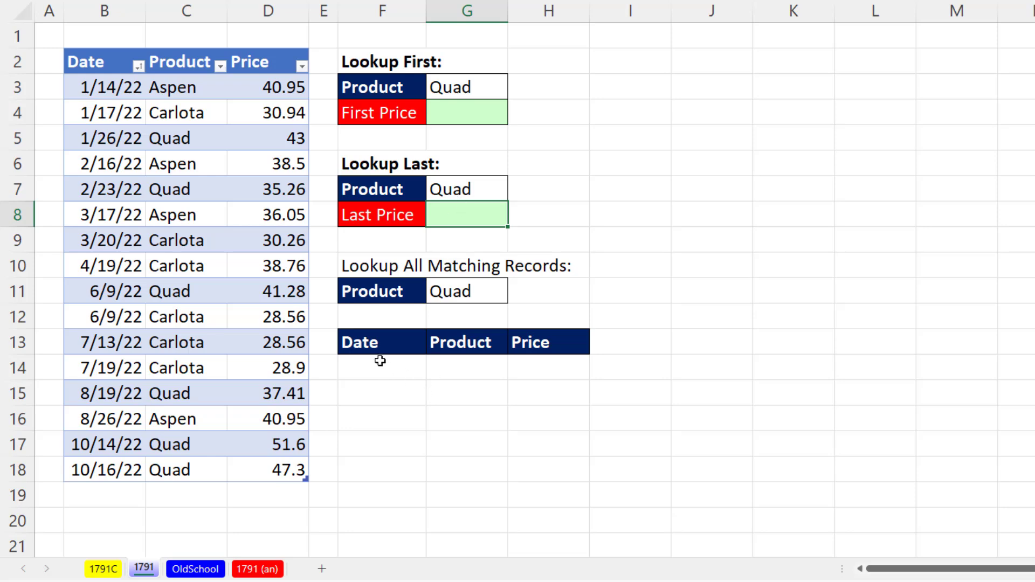
mouse_move(421, 397)
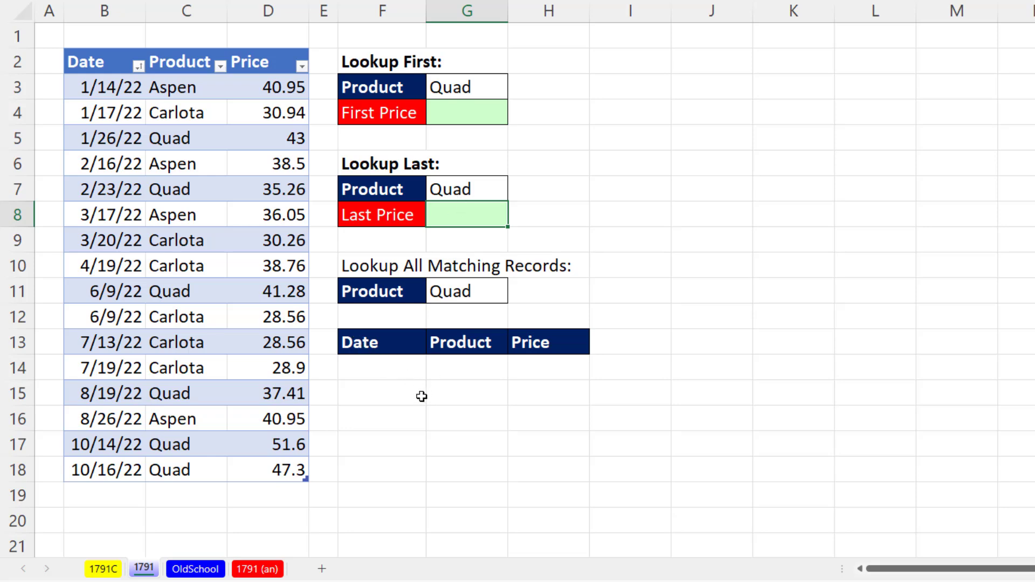
mouse_move(564, 518)
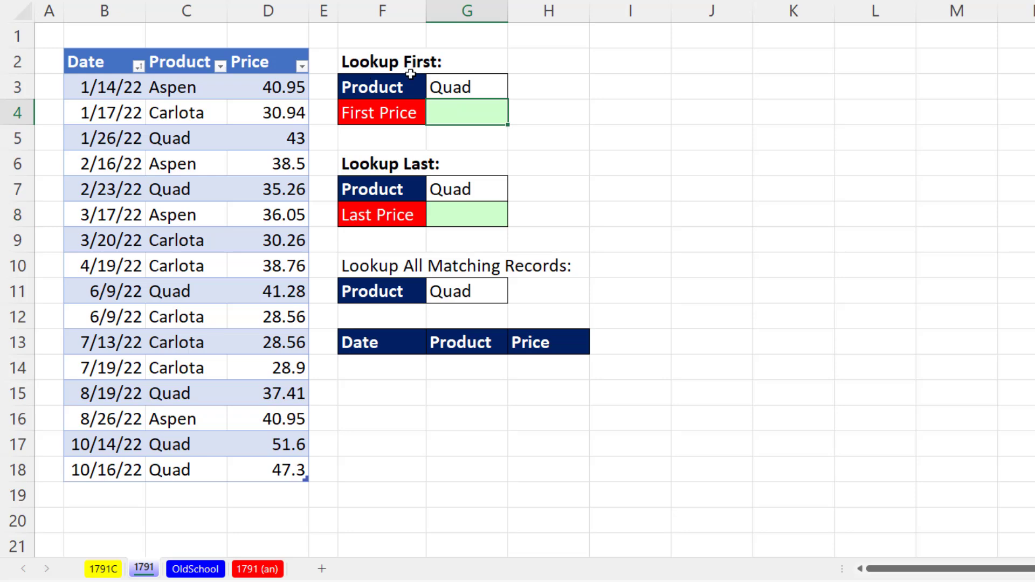
mouse_move(681, 182)
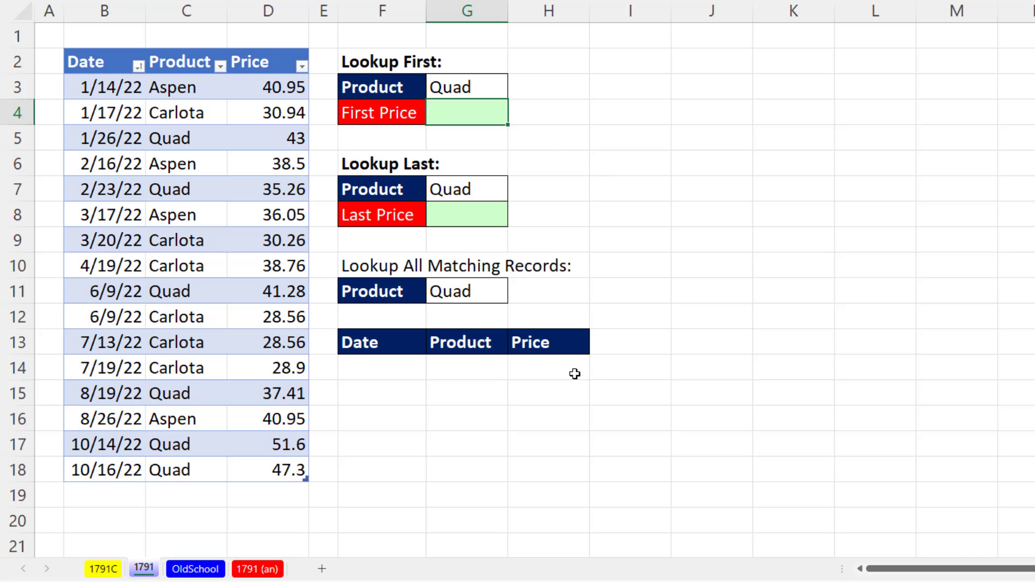
mouse_move(225, 502)
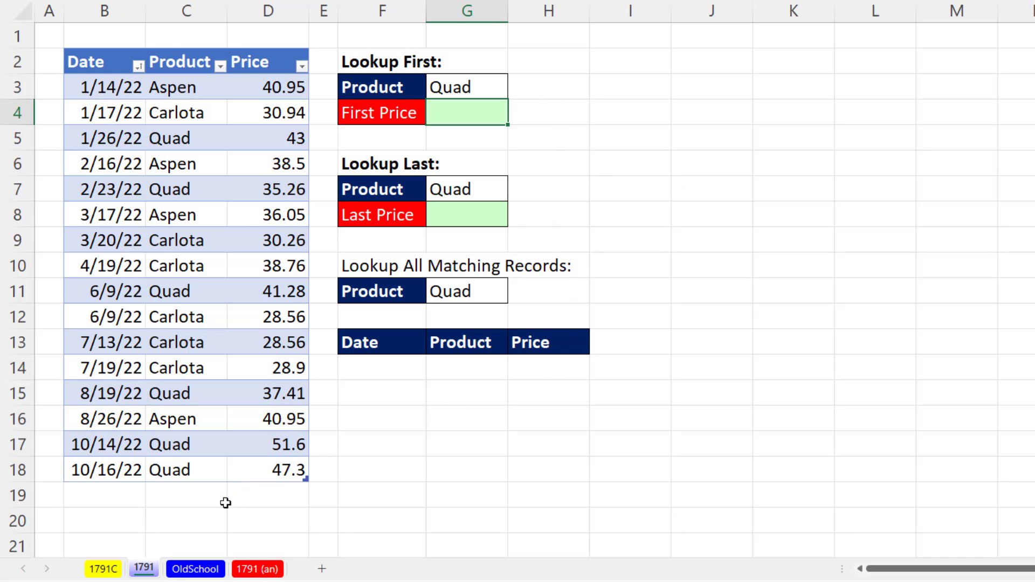
mouse_move(192, 503)
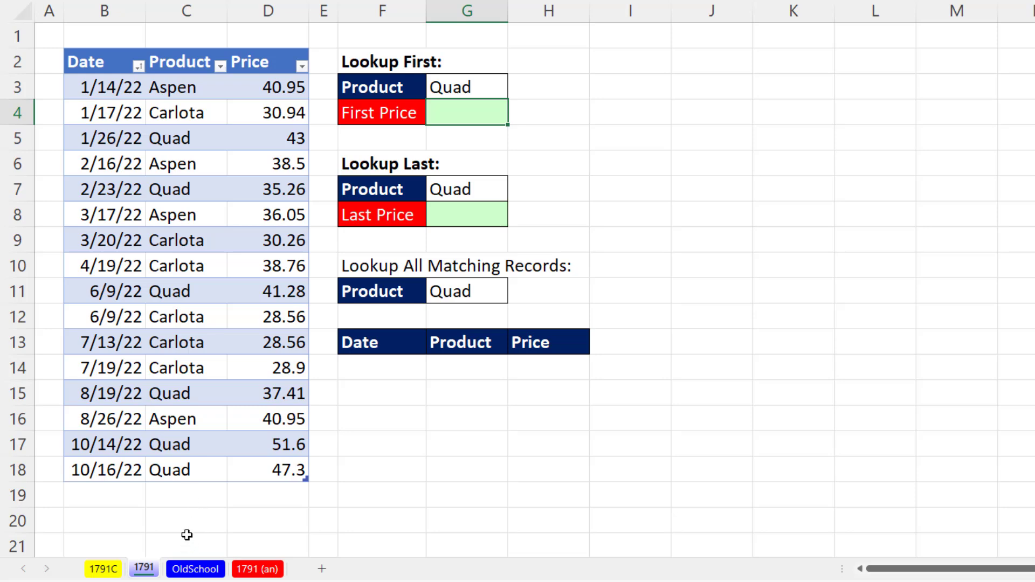
mouse_move(191, 552)
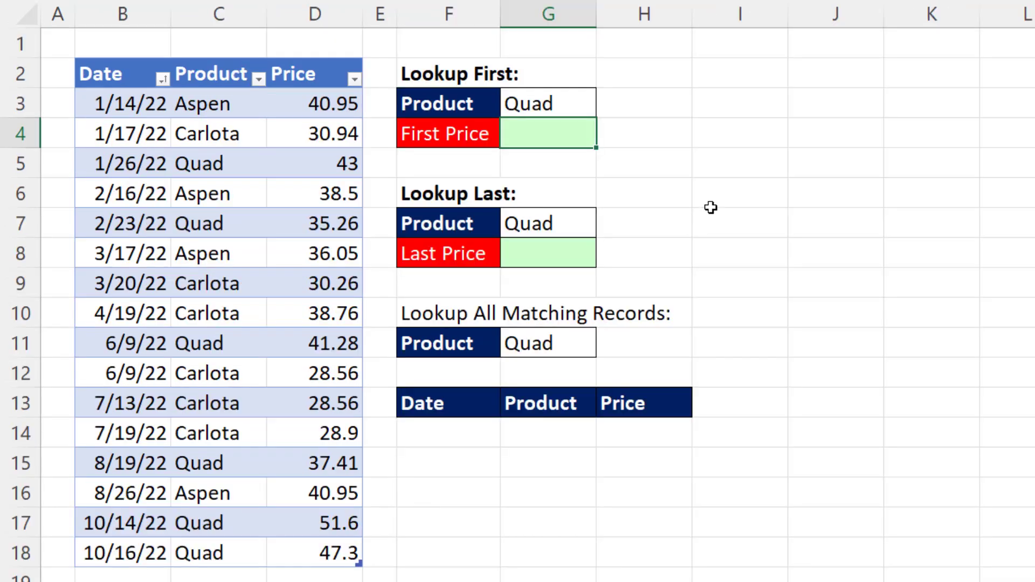
Step: Begin an XLOOKUP in G4 using Quad in G3 as the lookup value
text(=xl)
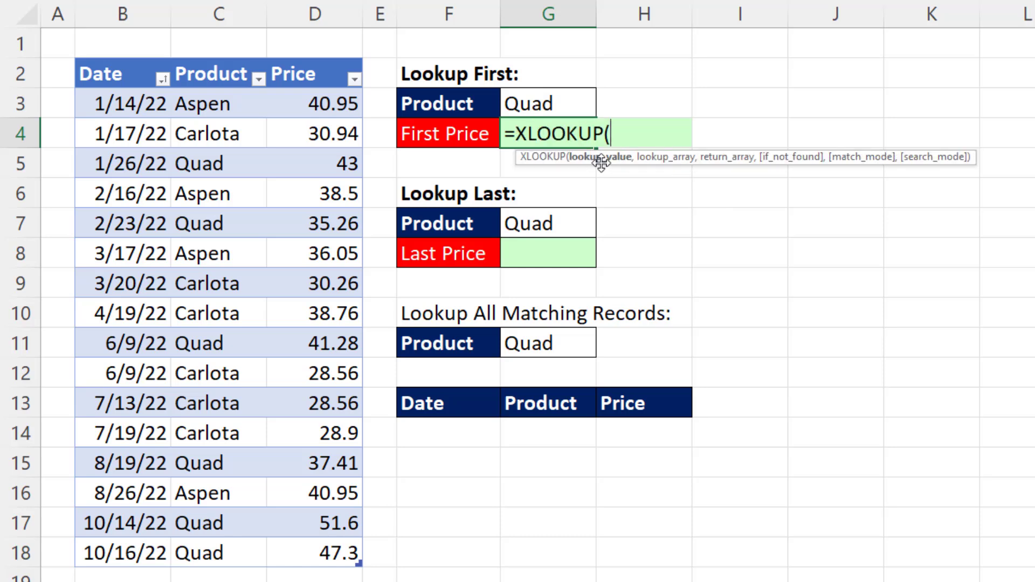
click(547, 102)
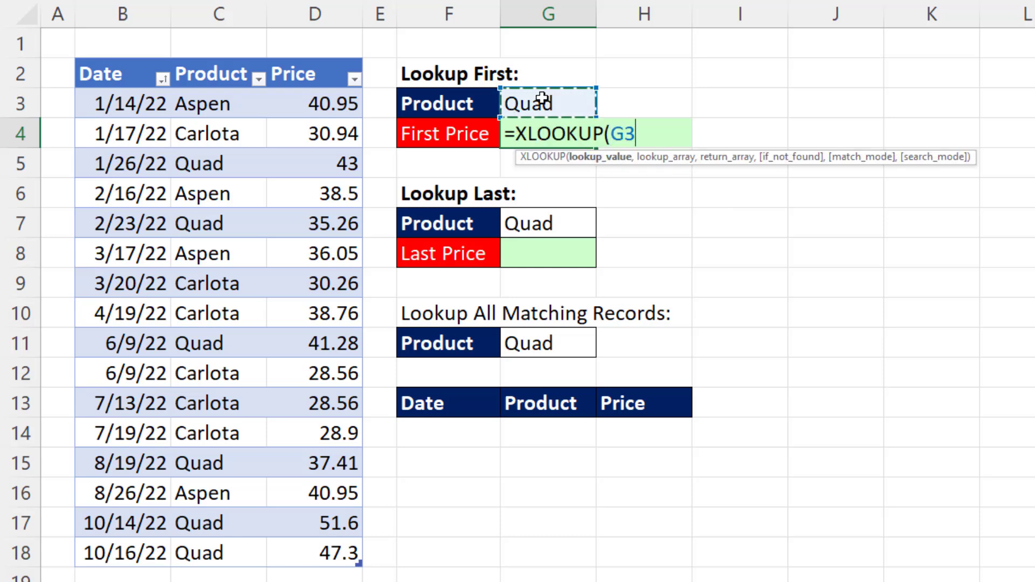
text(,PP[Product],PP[Price)
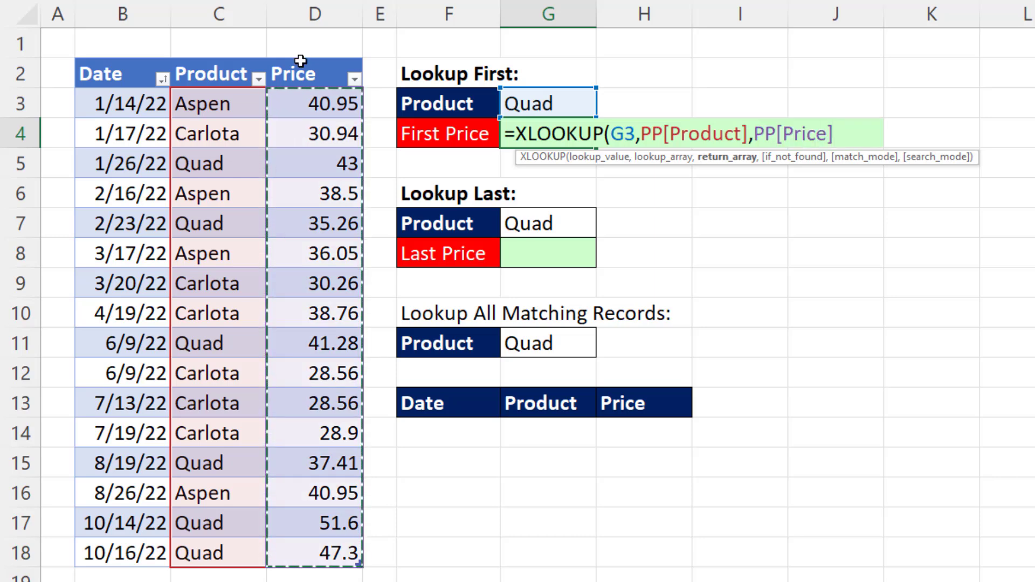
mouse_move(651, 183)
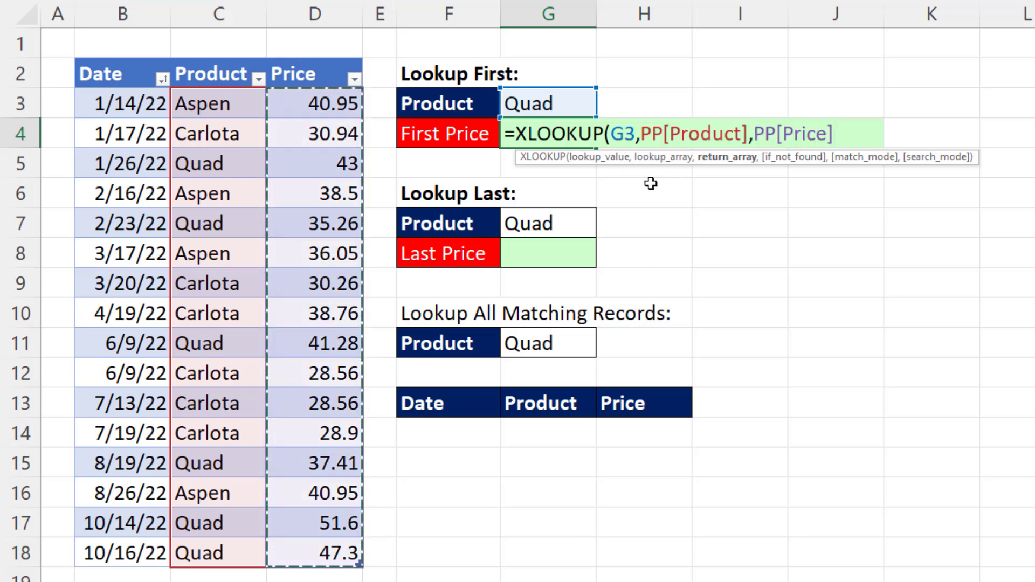
mouse_move(547, 153)
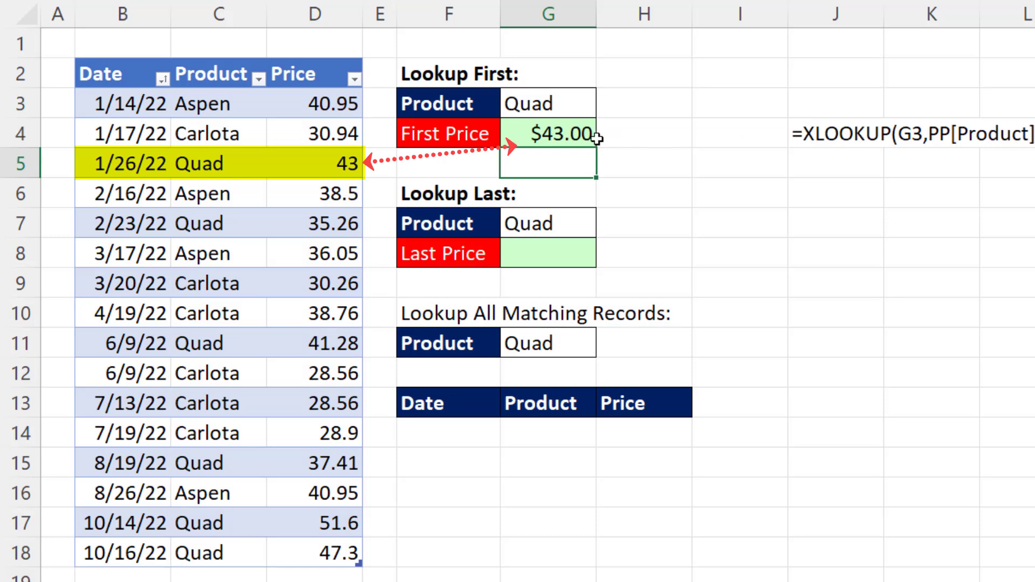
Step: Build the G8 XLOOKUP on PP[Product] with a bottom-up search returning Quad's $47.30
text(=x)
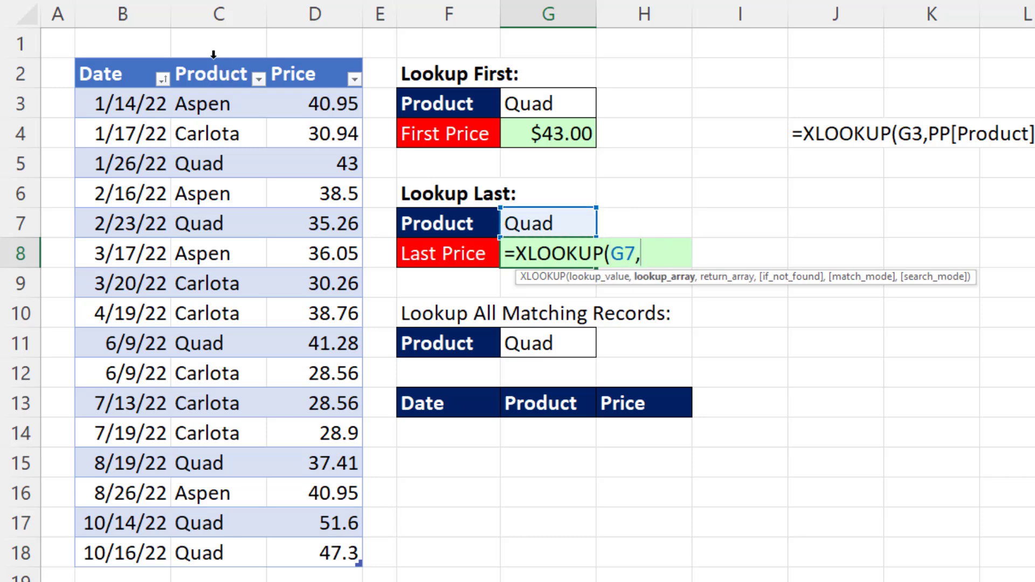
text(PP[Product],PP[Price)
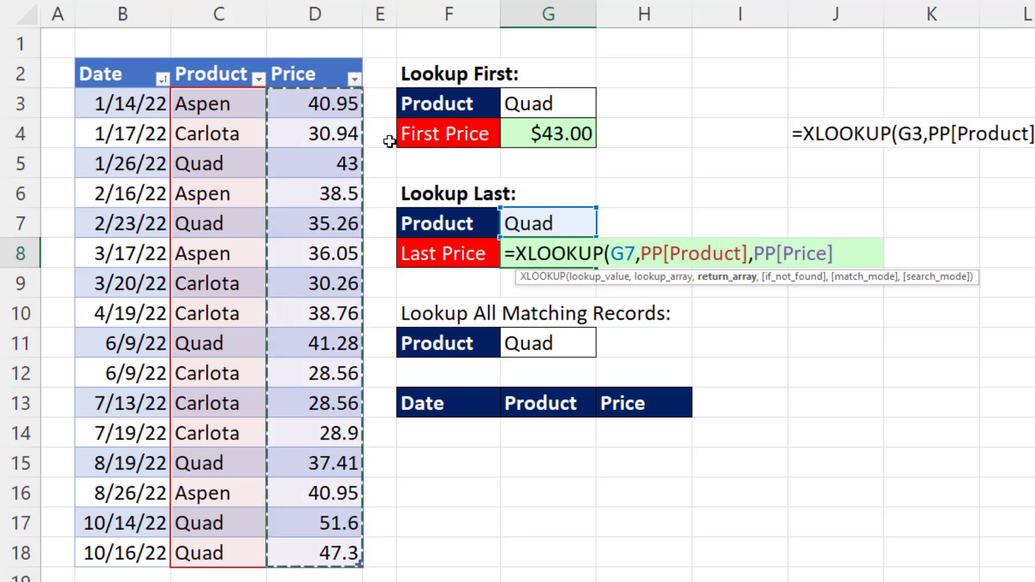
text(,)
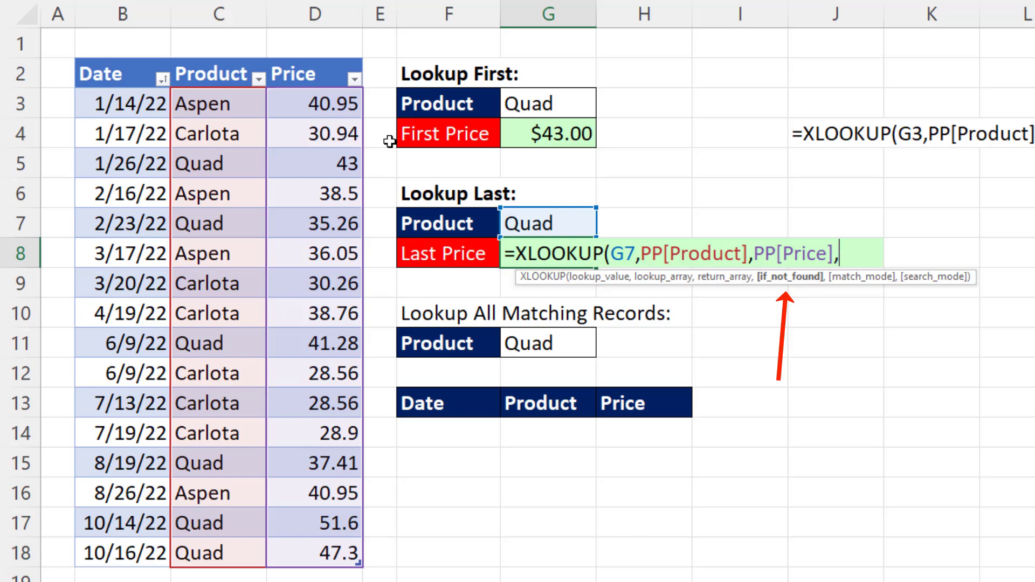
text(,)
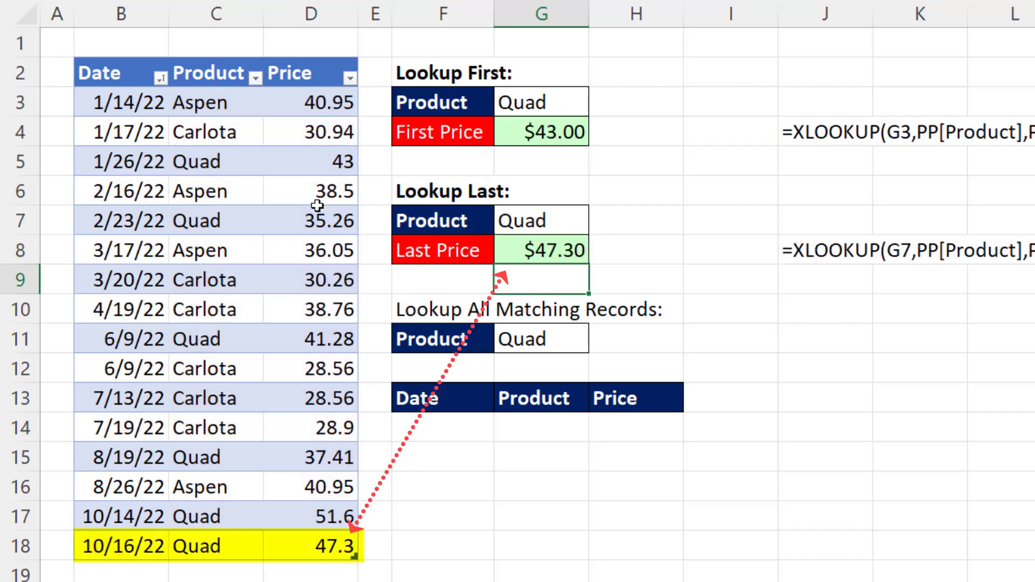
mouse_move(315, 556)
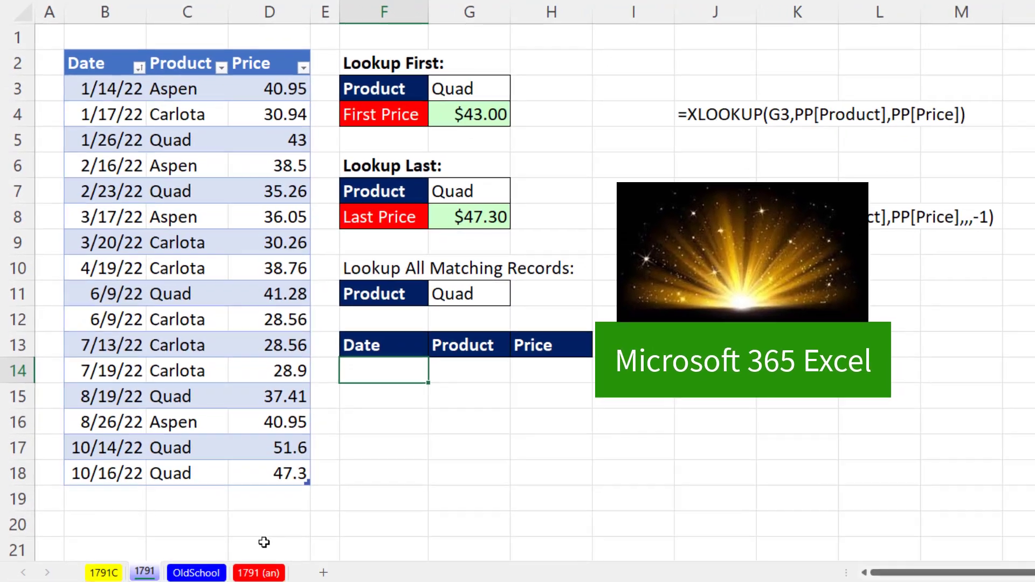
mouse_move(192, 534)
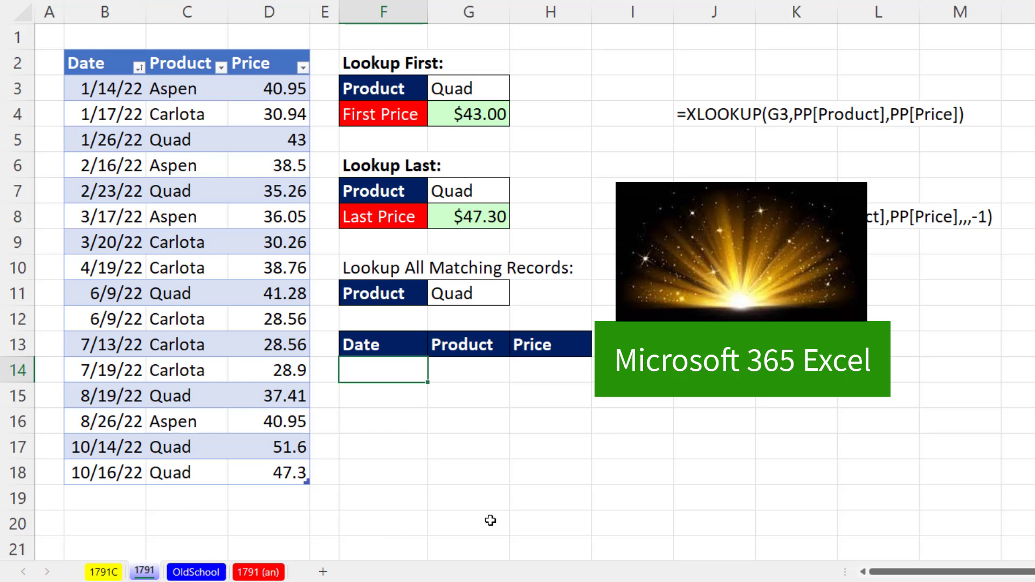
Step: Type =FILTER( in F14 to begin the multi-record formula
text(=FILTER()
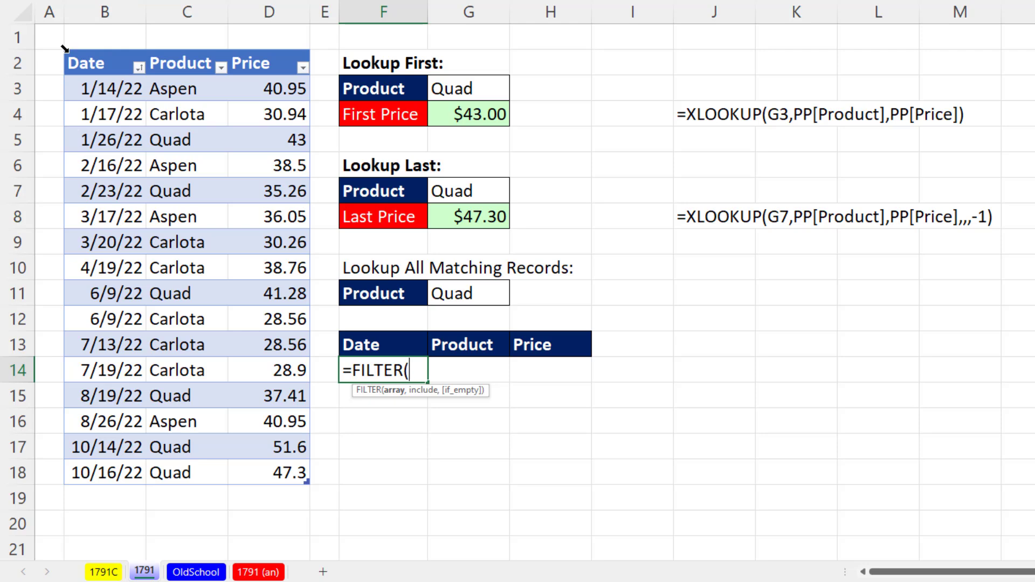
Step: Complete =FILTER(PP,PP[Product]=G11) so six Quad records spill below the headings
text(PP)
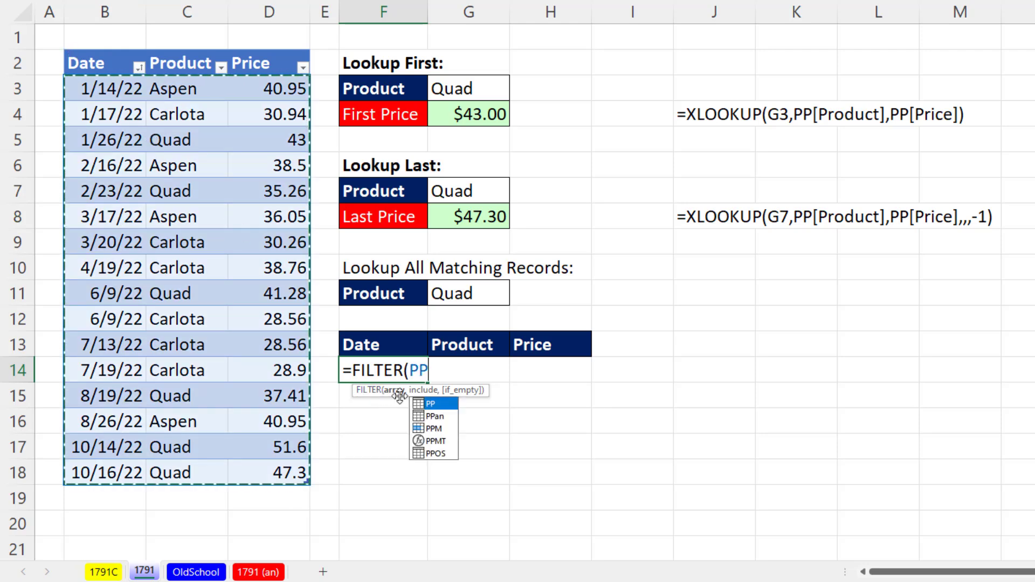
mouse_move(548, 394)
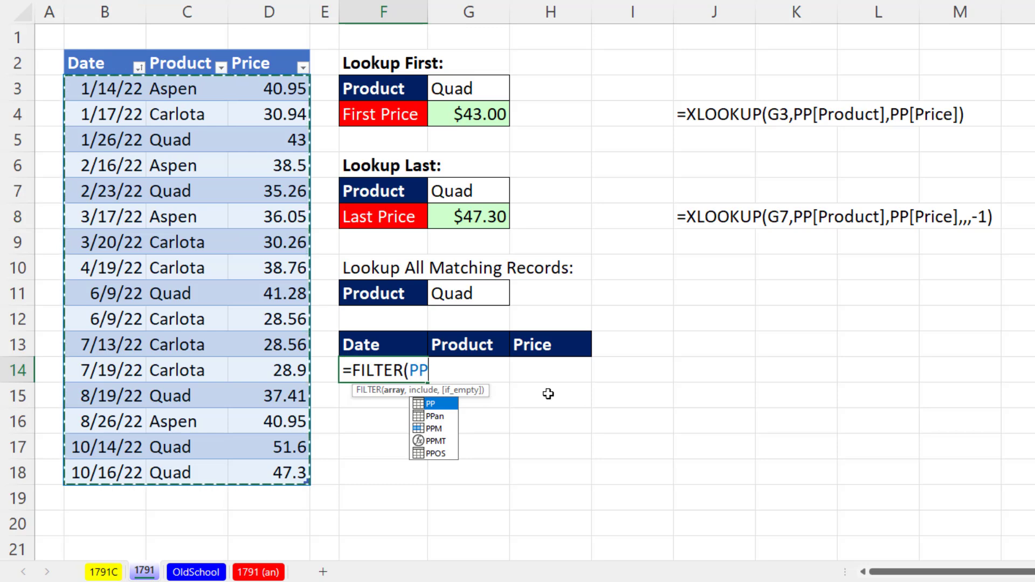
text(,PP[Product)
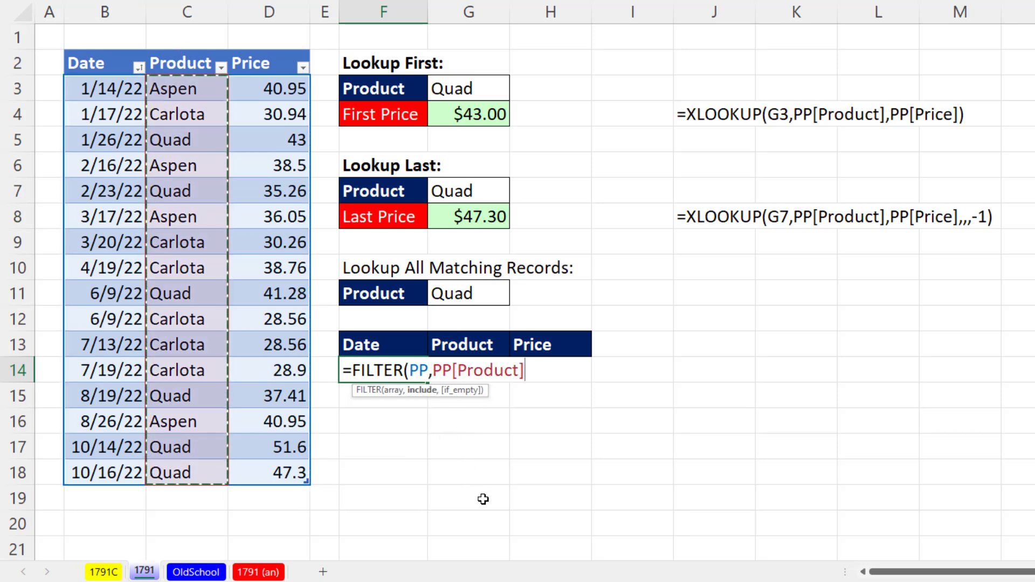
click(469, 293)
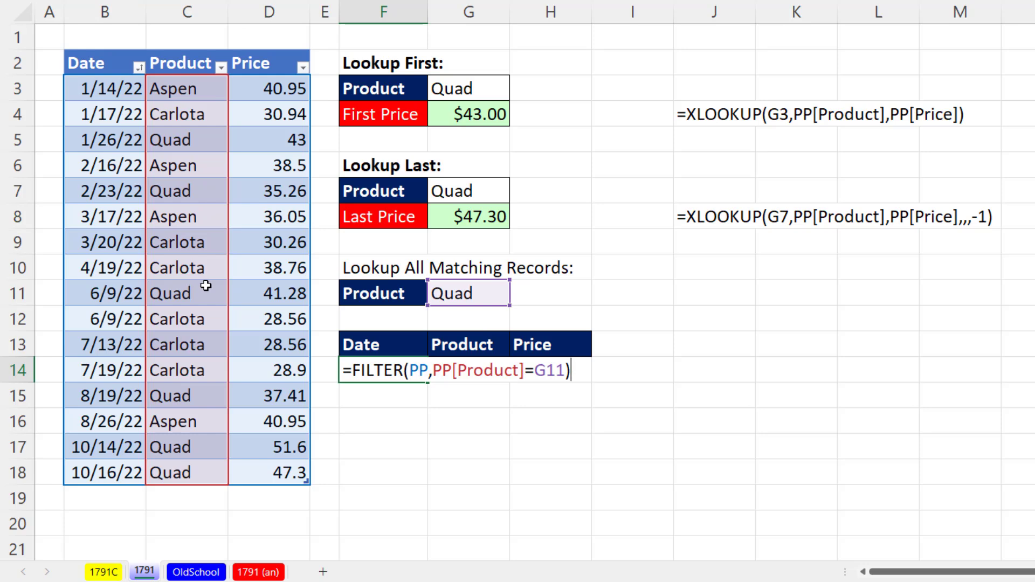
key(enter)
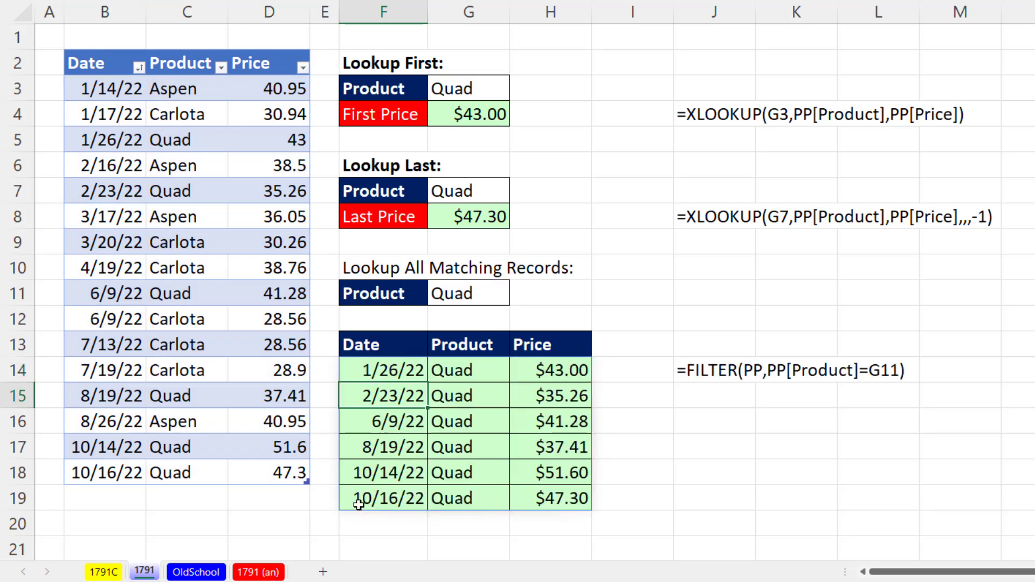
click(469, 87)
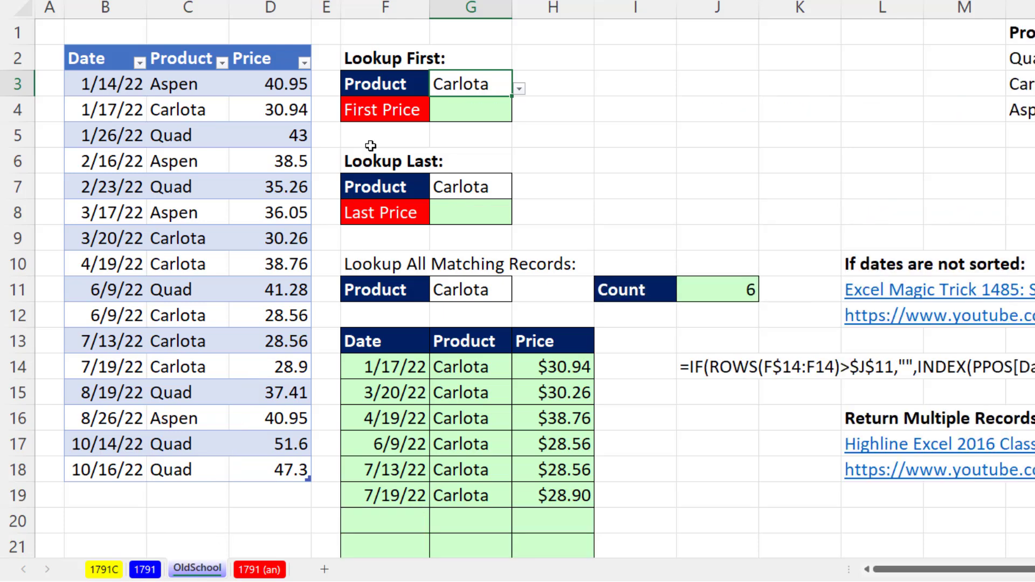
mouse_move(210, 125)
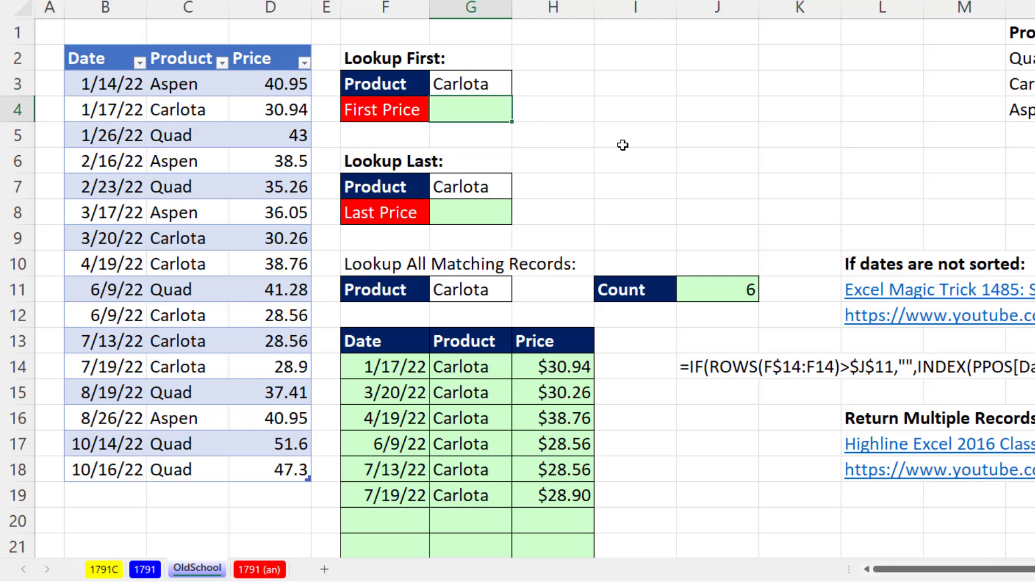
Step: Enter =VLOOKUP(G3, Product:Price, 2, 0) in G4, returning Carlota's $30.94
text(=vl)
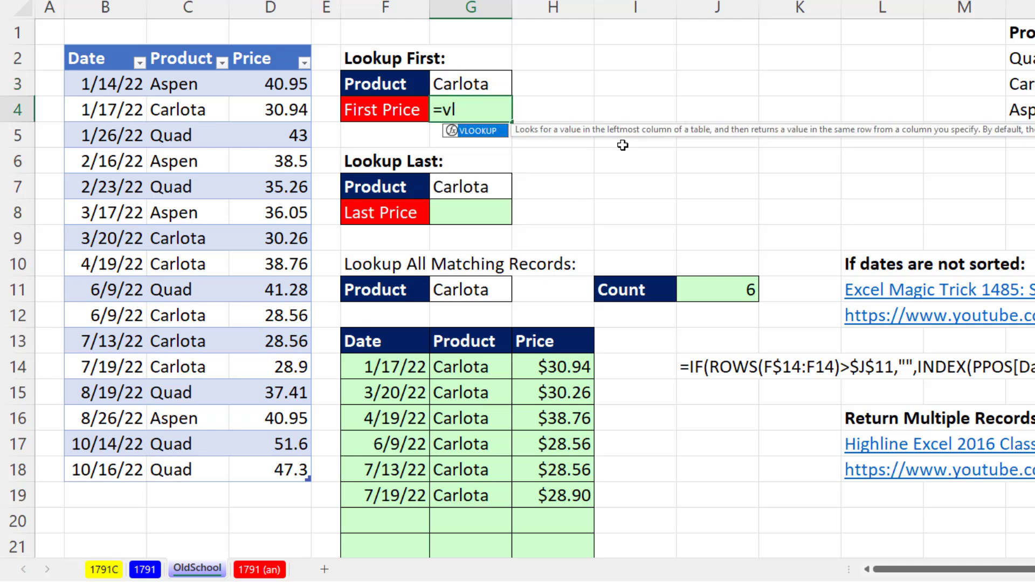
text(VLOOKUP()
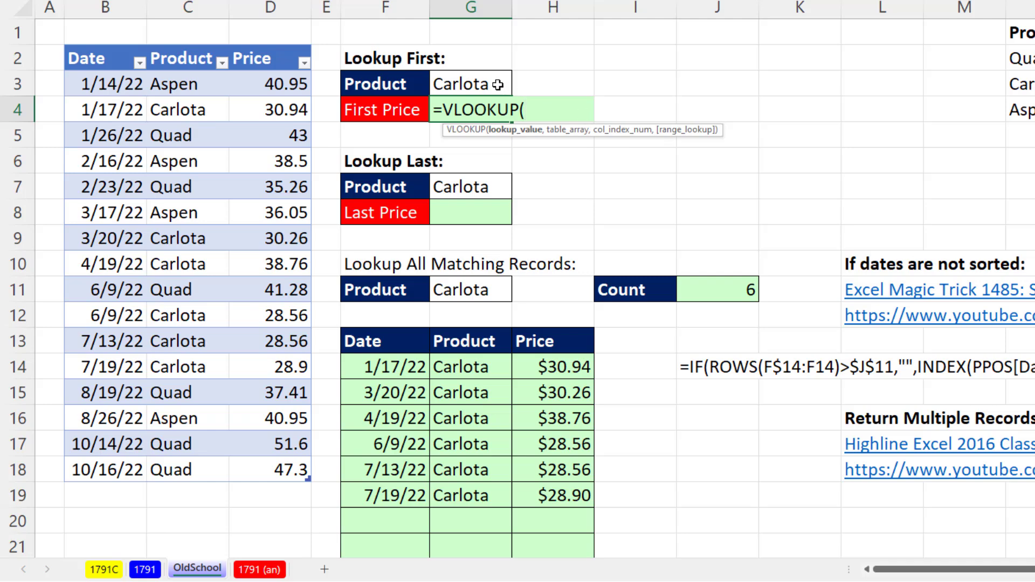
click(468, 83)
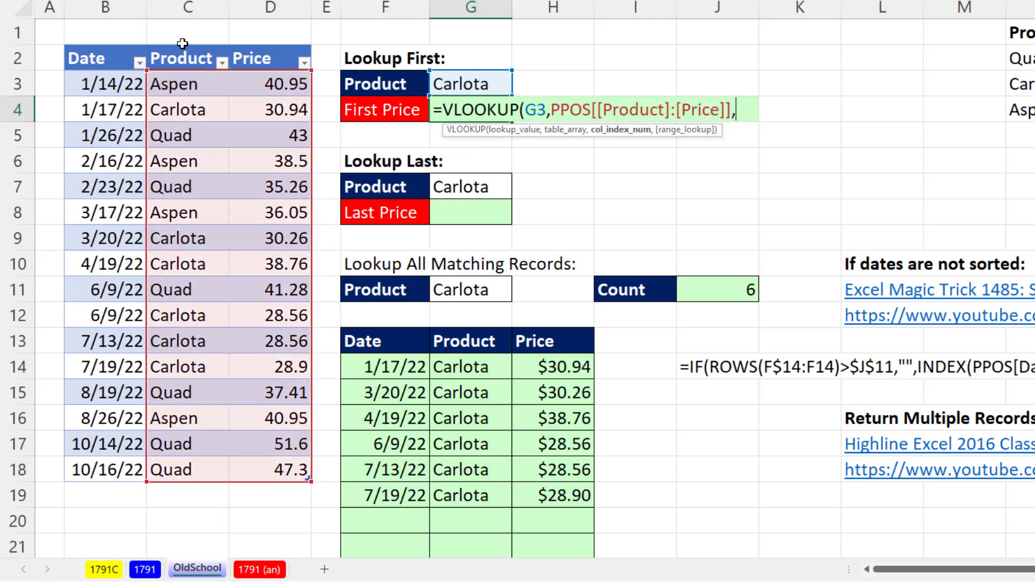
mouse_move(257, 56)
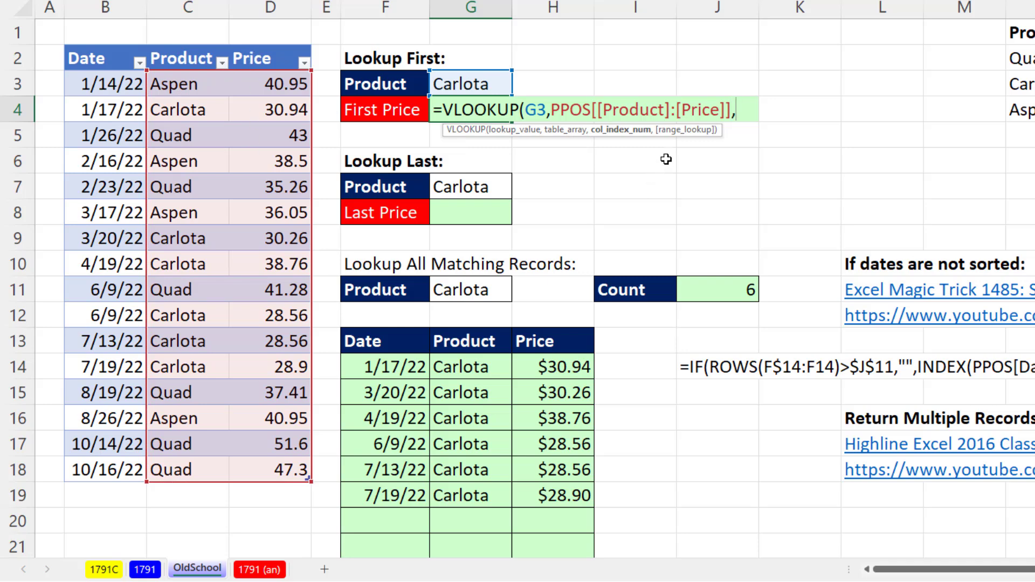
text(2,)
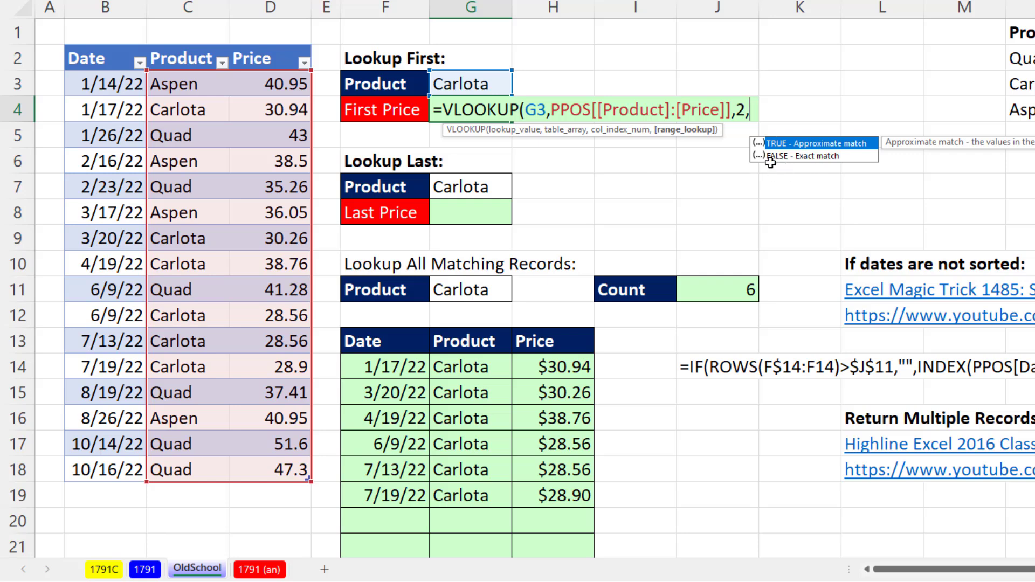
text(0)
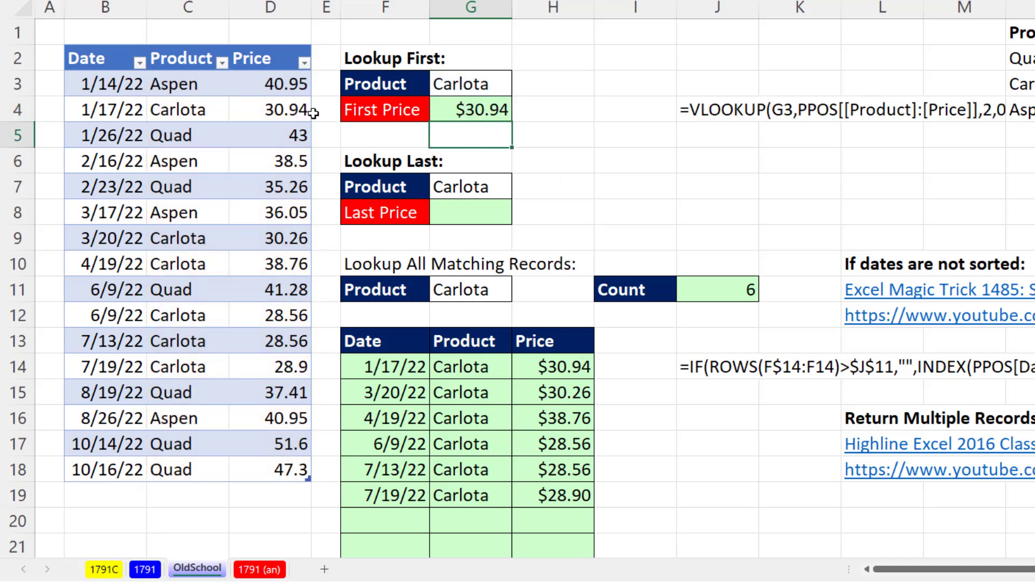
mouse_move(448, 222)
text(=)
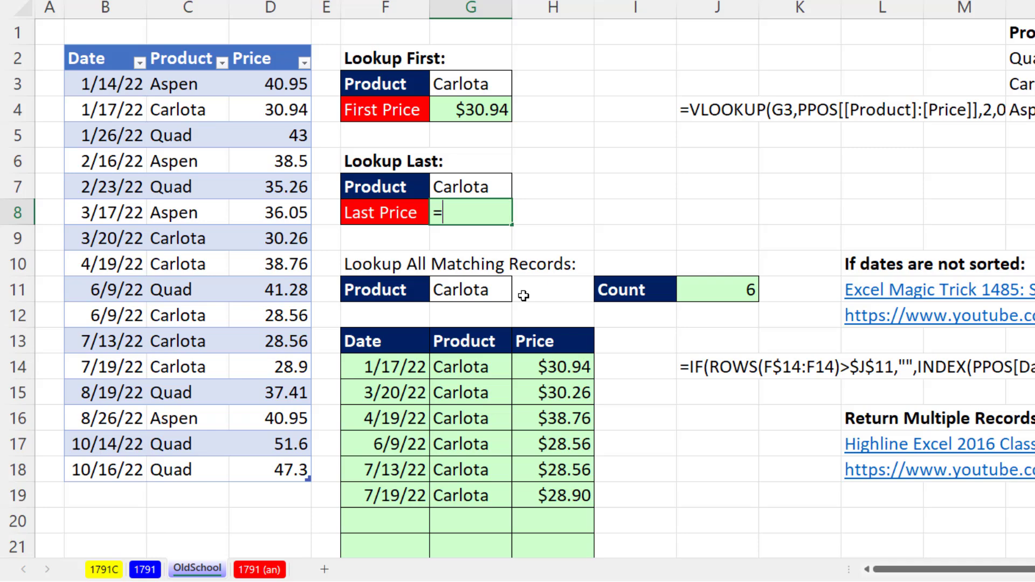
Step: Type LOOKUP(2,1/(PPOS[Product]=G7) into the Carlota Last Price cell
text(loo)
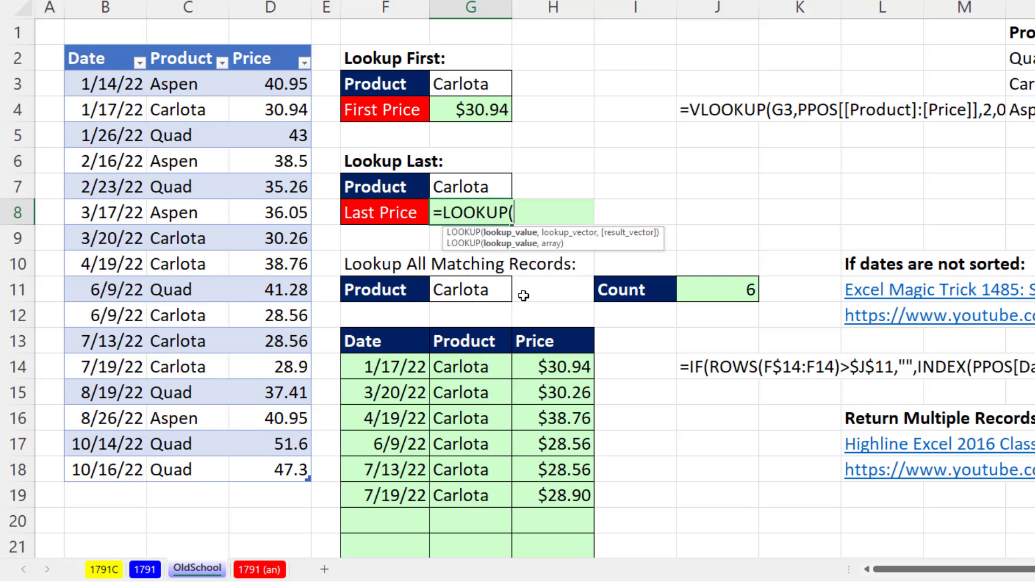
mouse_move(528, 223)
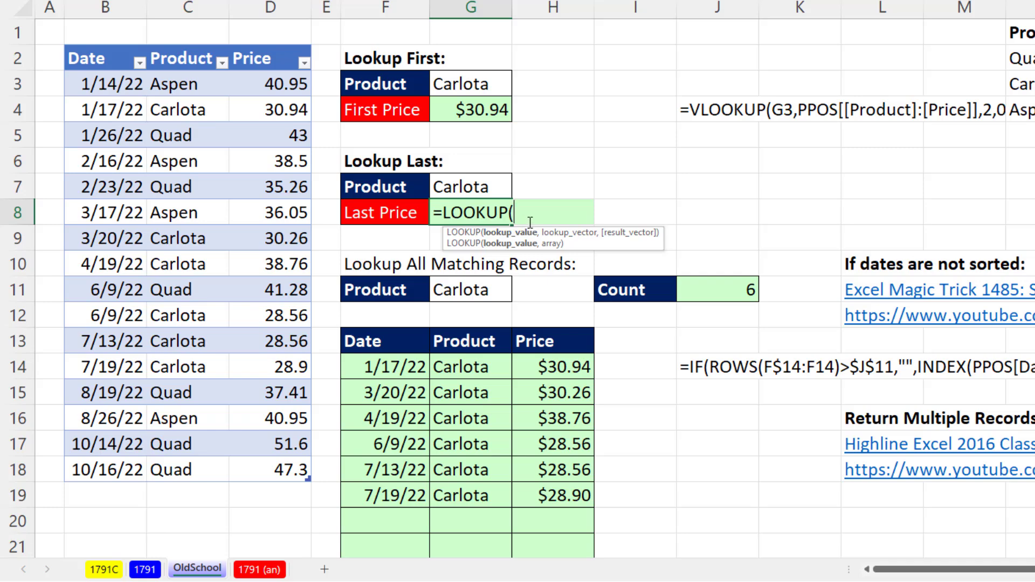
mouse_move(664, 462)
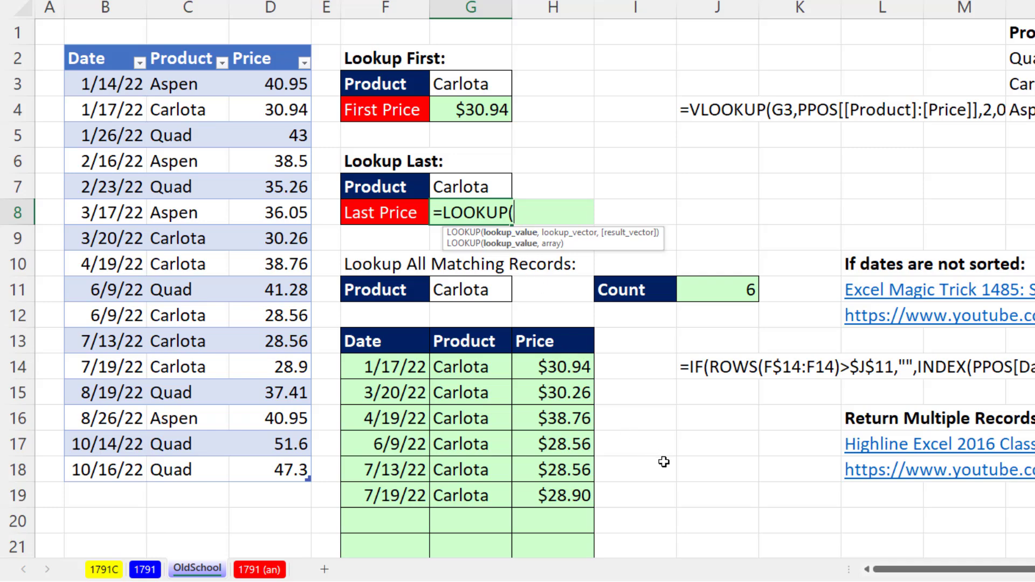
text(2)
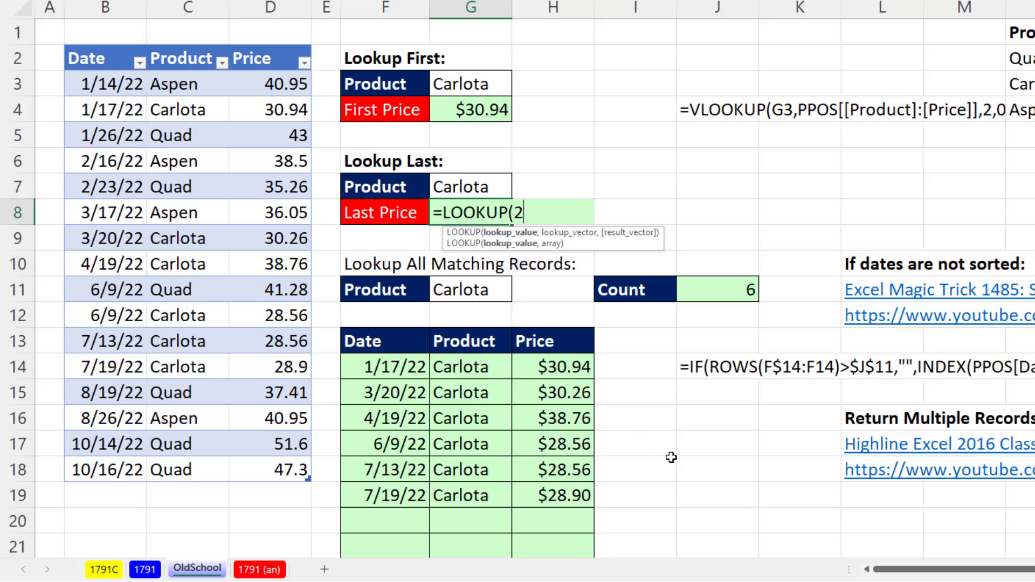
text(,)
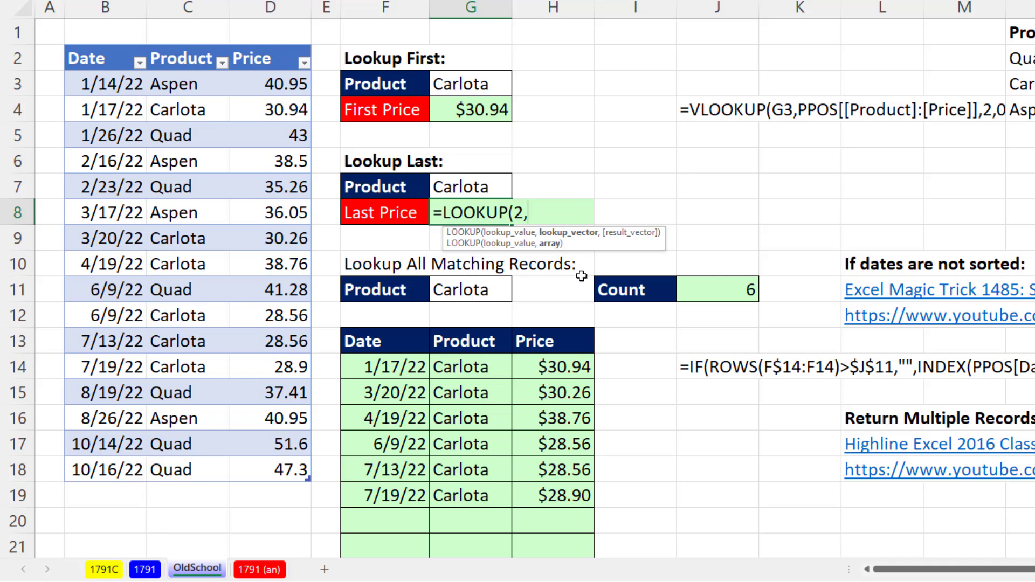
text(1)
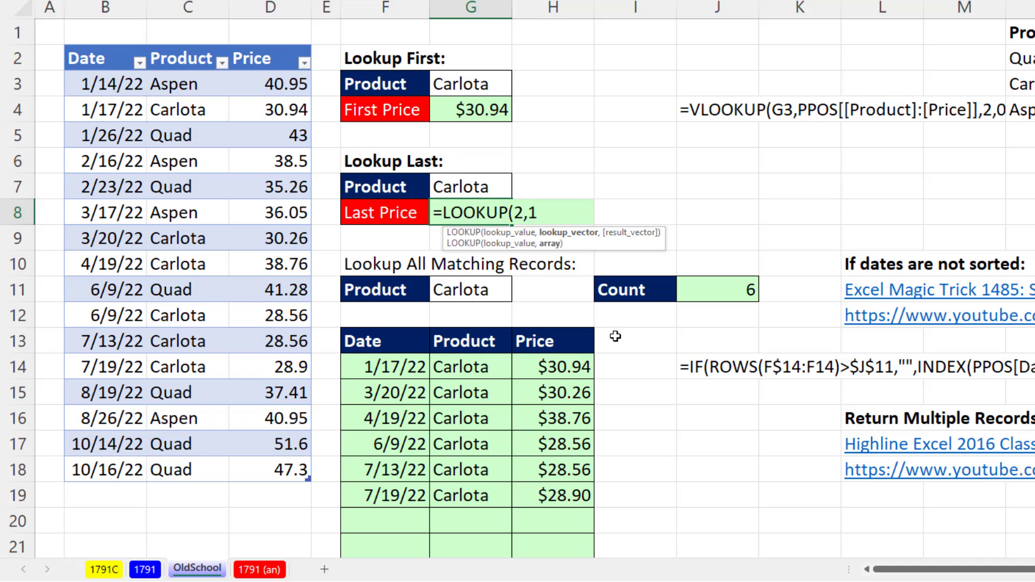
text(/)
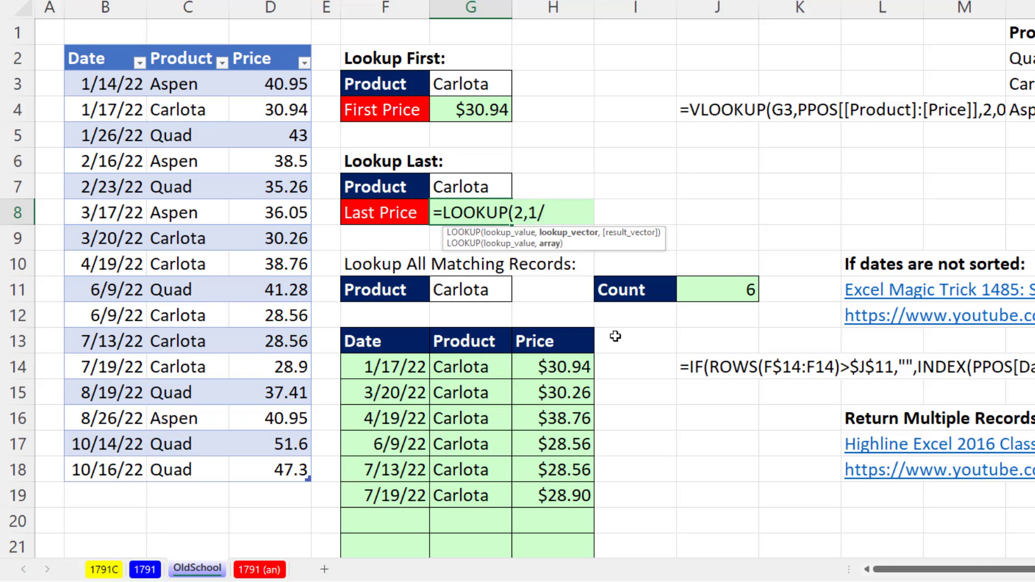
text(()
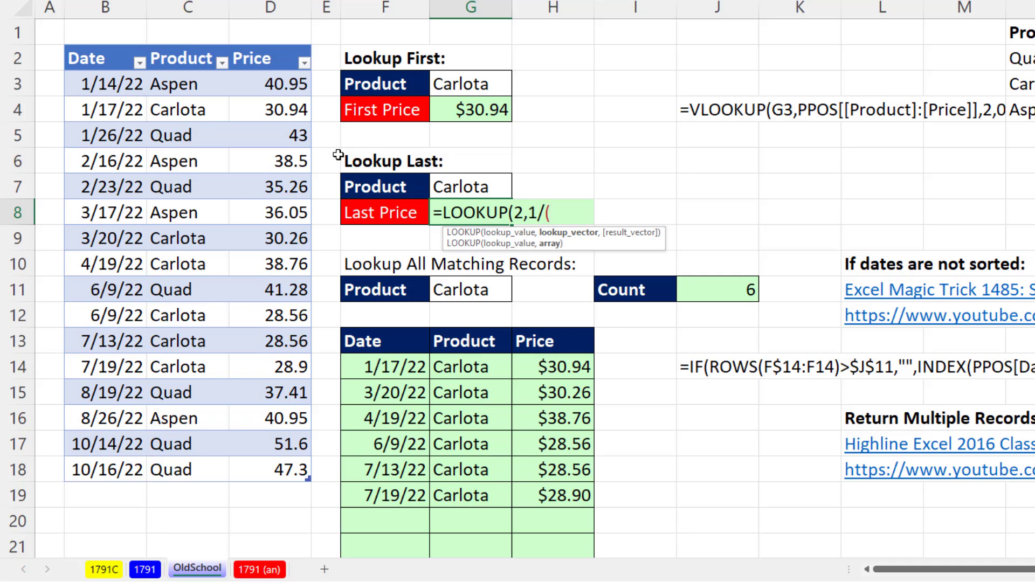
click(187, 58)
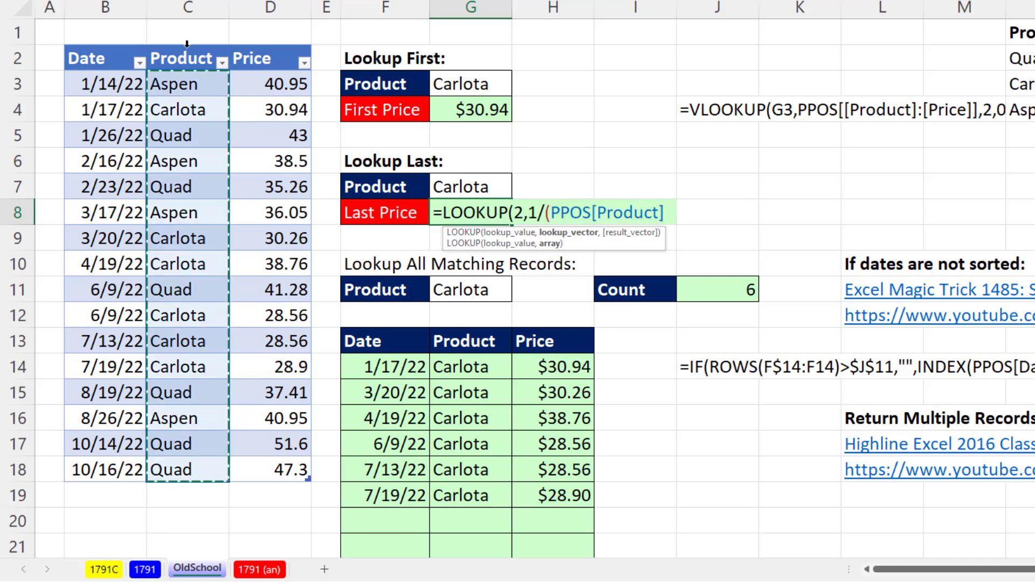
text(=)
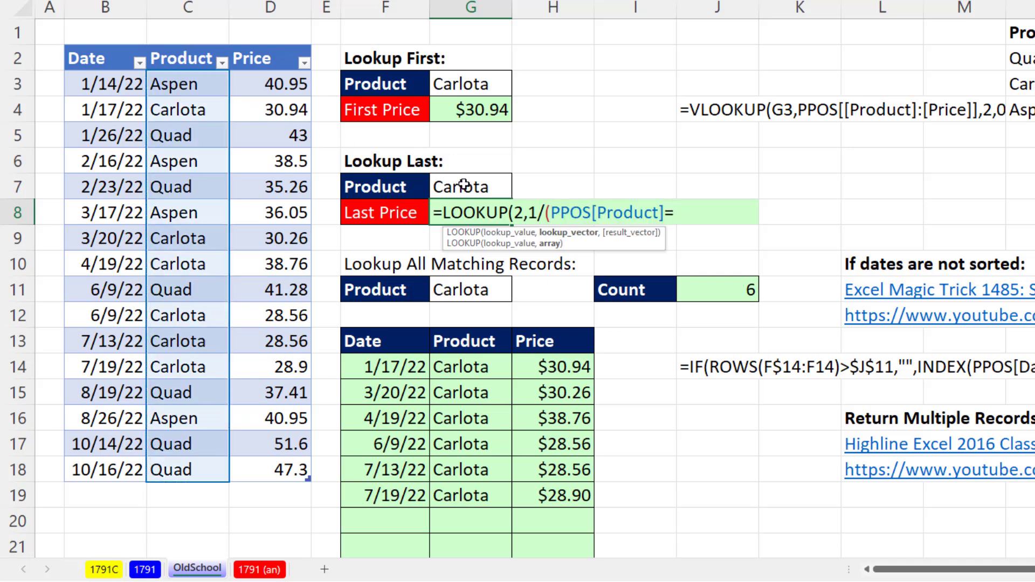
click(471, 187)
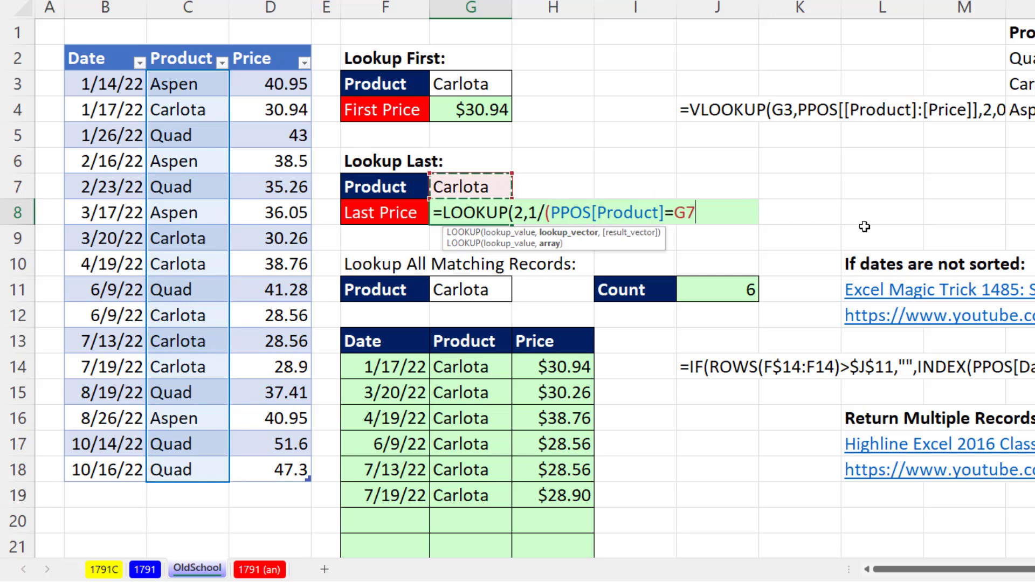
text())
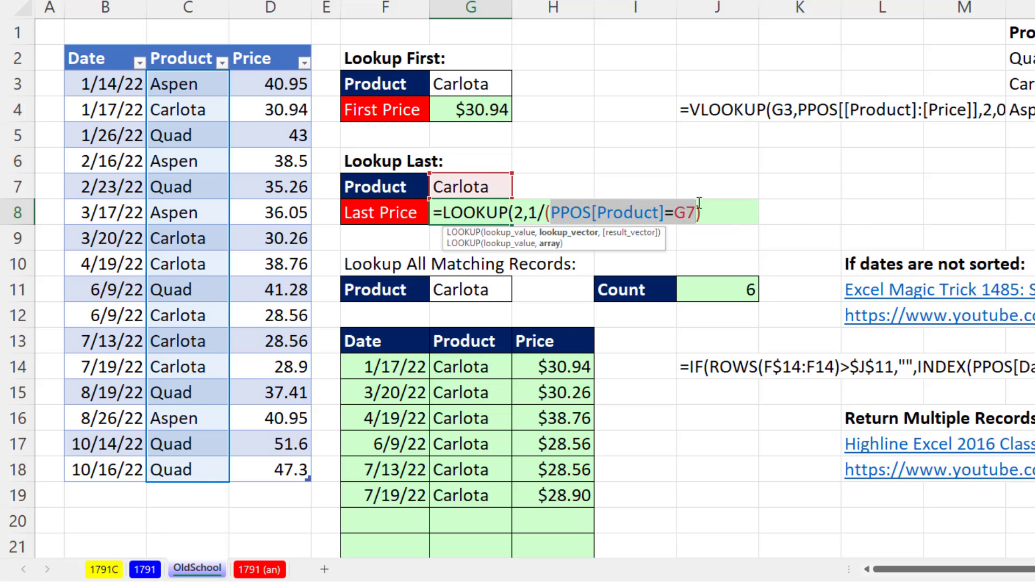
key(f9)
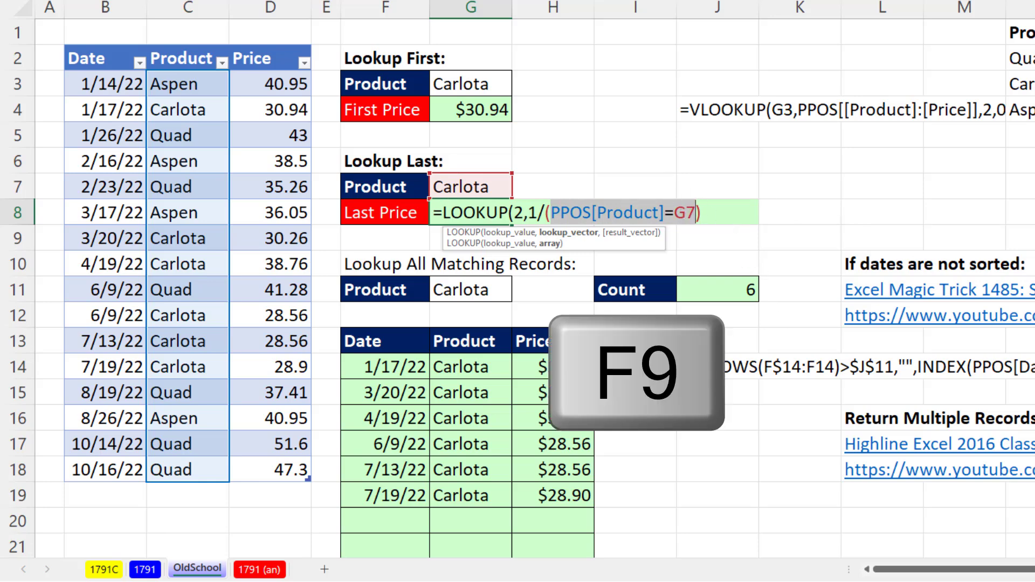
key(F9)
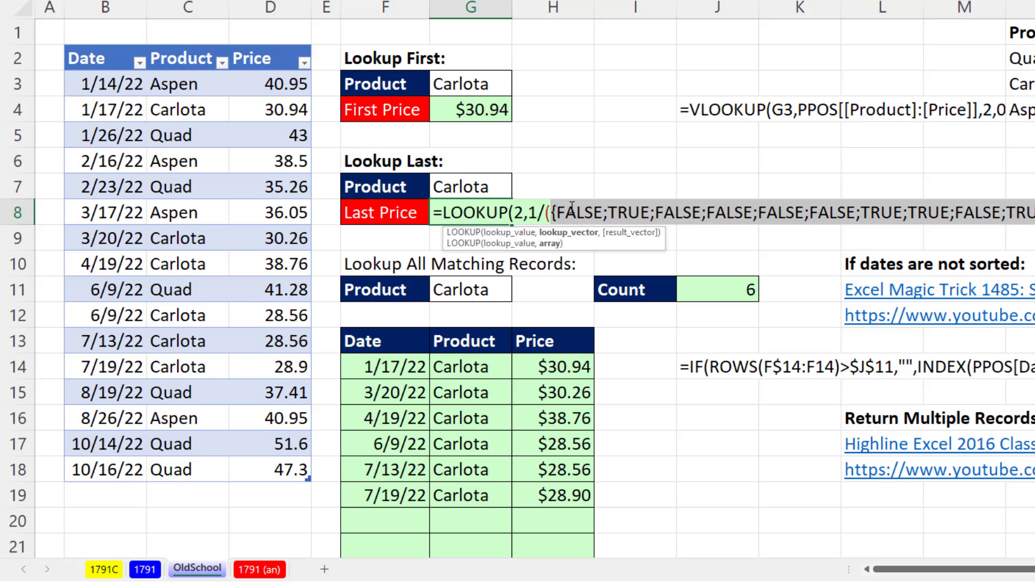
mouse_move(559, 190)
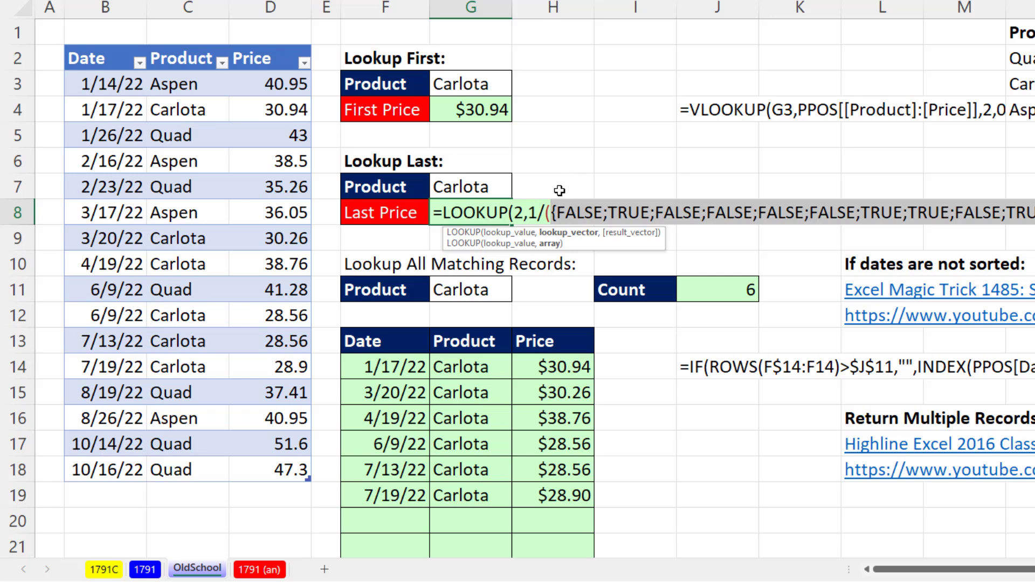
mouse_move(625, 195)
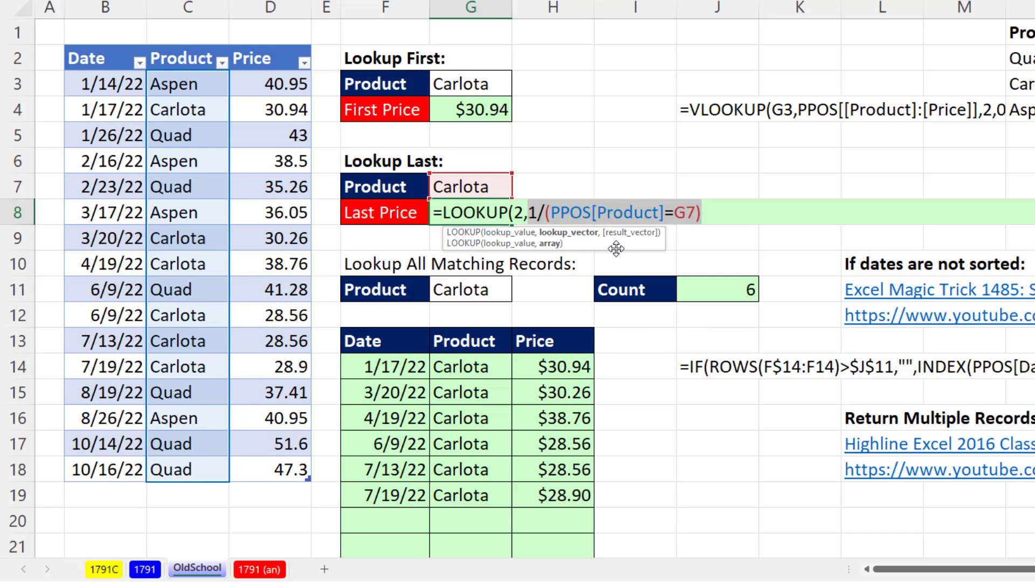
key(F9)
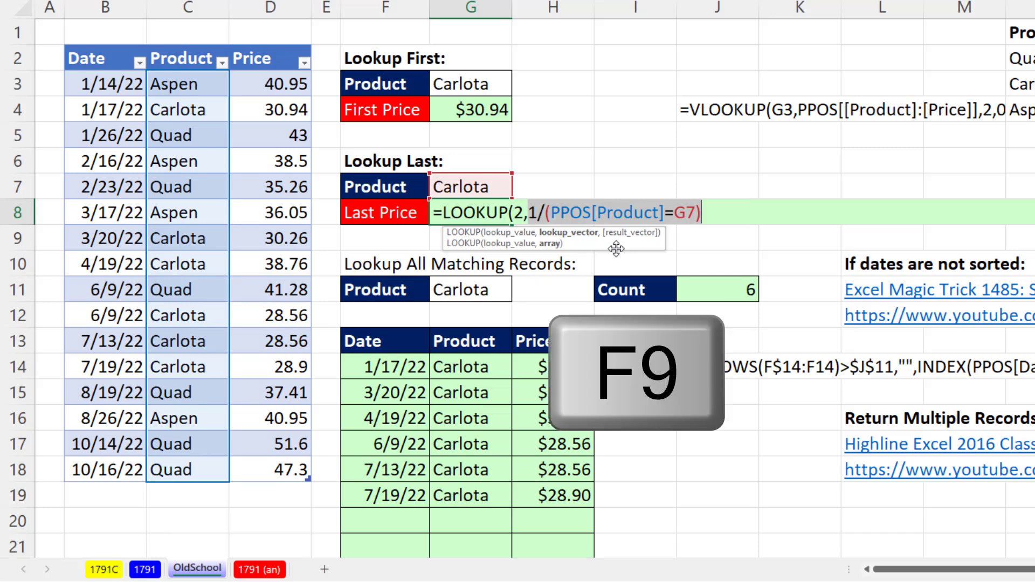
key(f9)
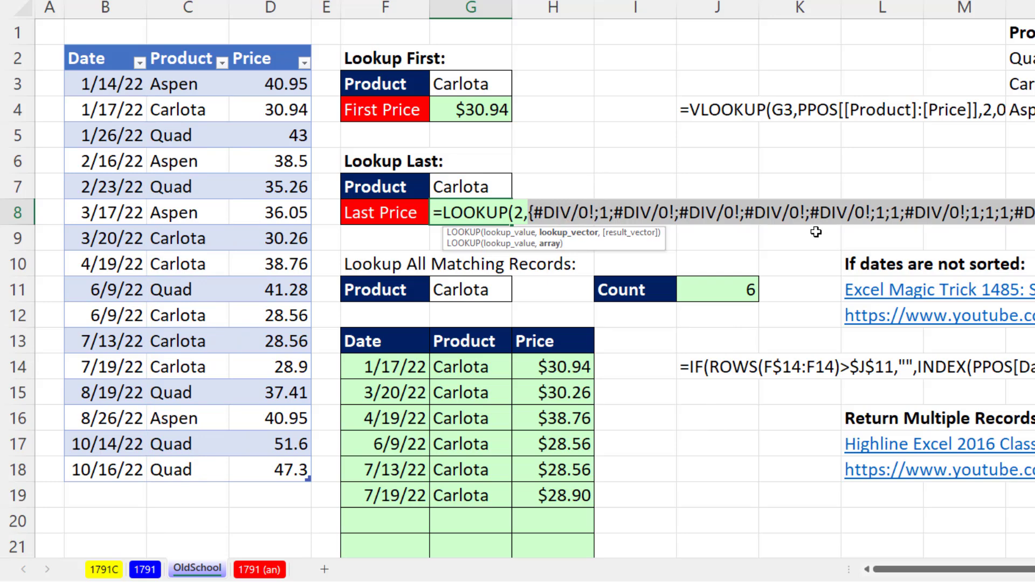
mouse_move(727, 241)
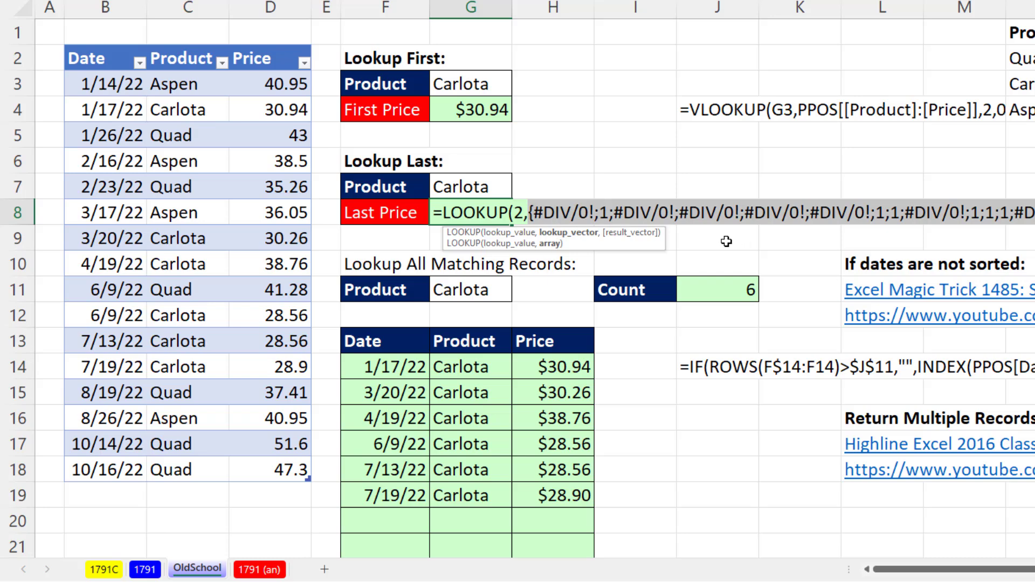
mouse_move(1028, 239)
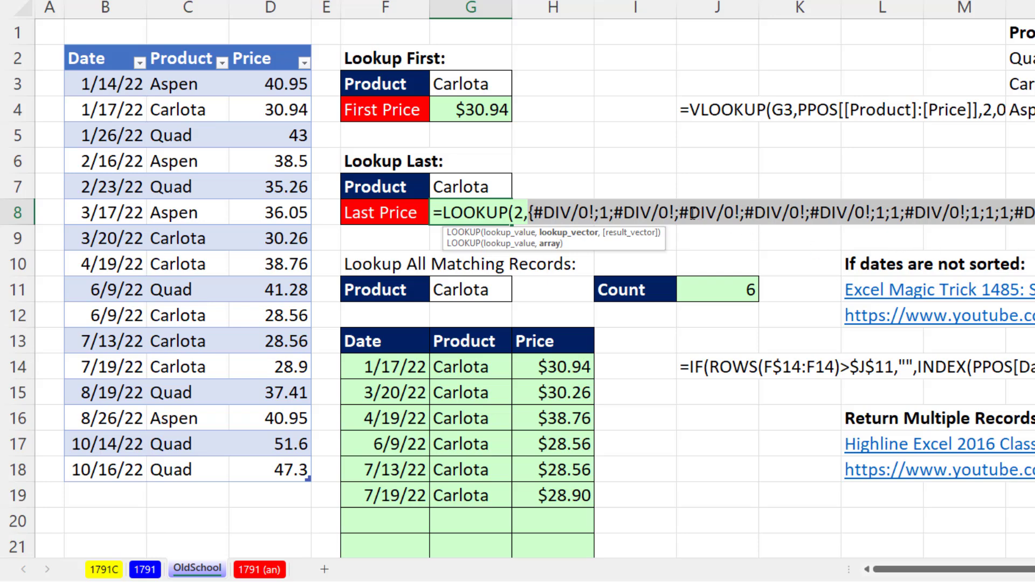
mouse_move(522, 154)
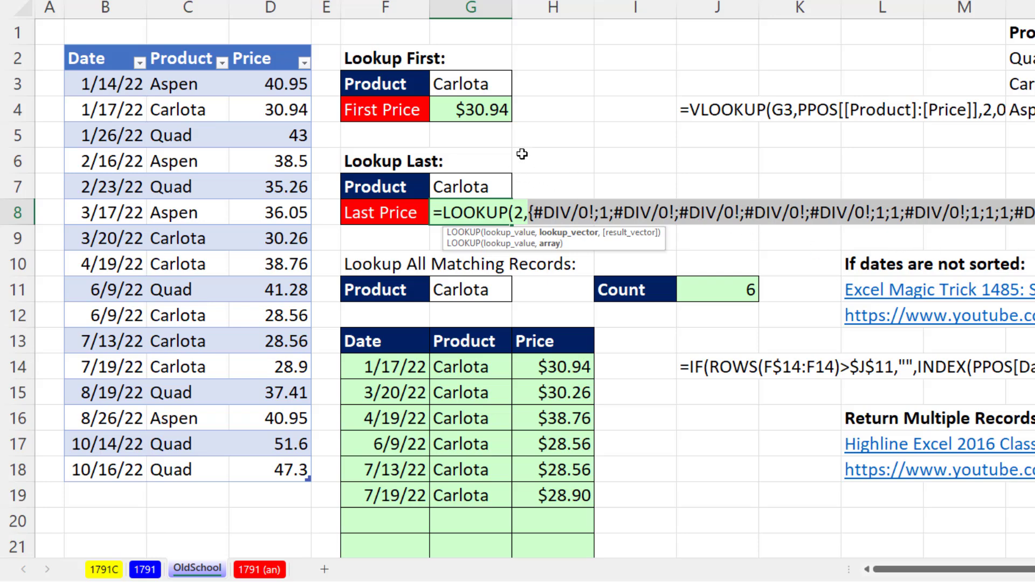
mouse_move(587, 188)
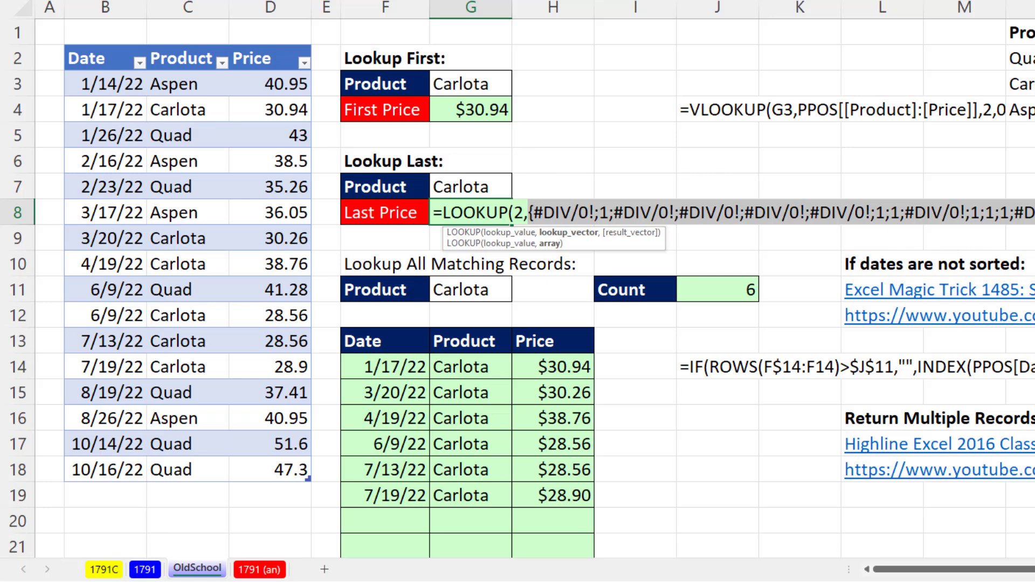
mouse_move(1006, 172)
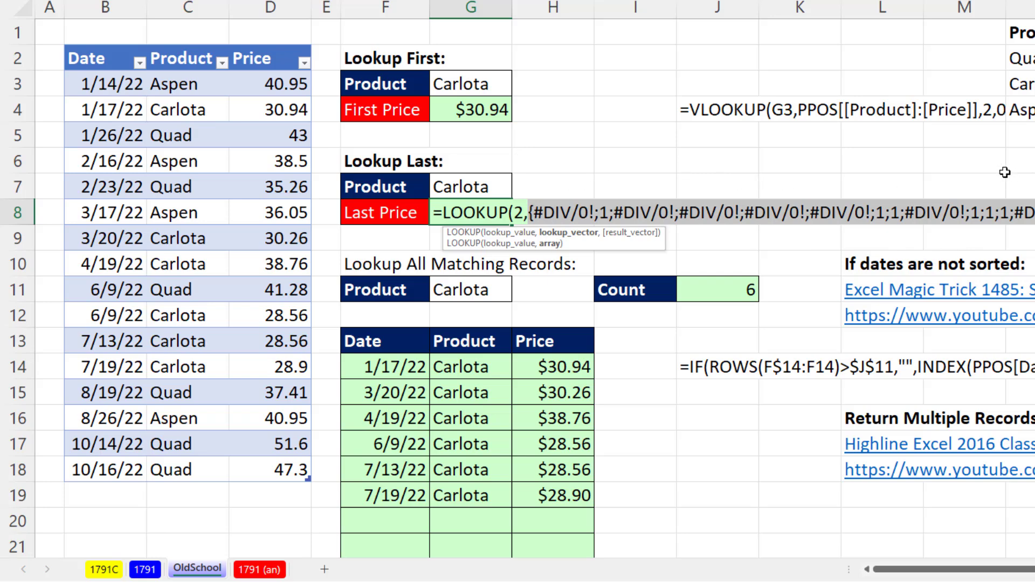
key(ctrl+z)
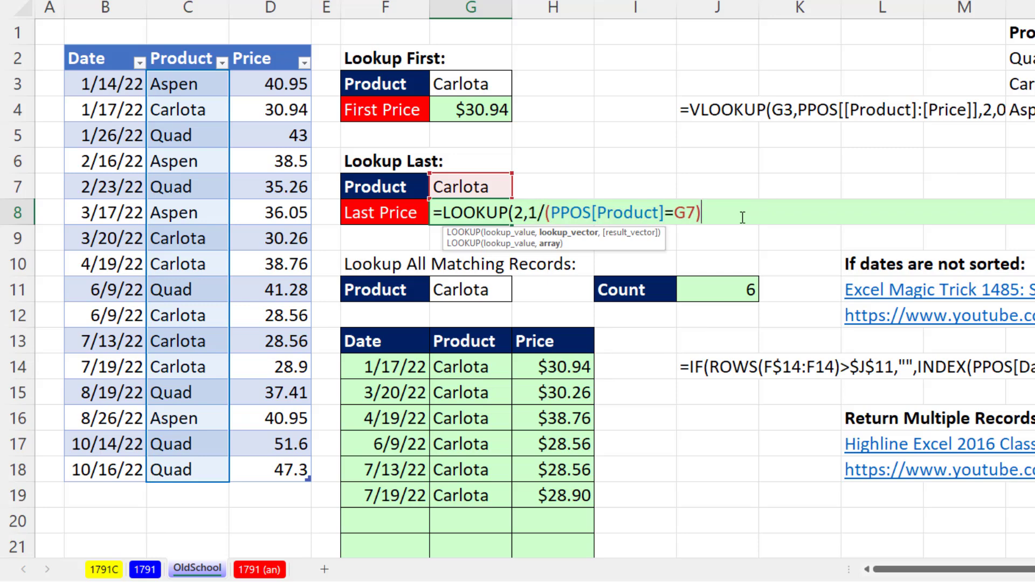
Step: Add the price argument to close the LOOKUP, returning Carlota's last price $28.90
text(,PPOS[Price]))
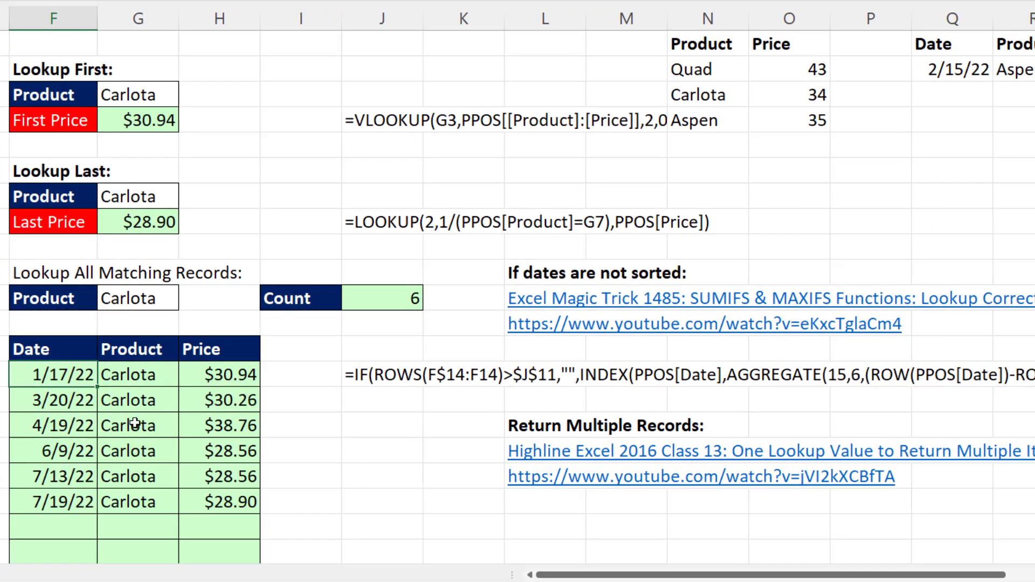
mouse_move(284, 548)
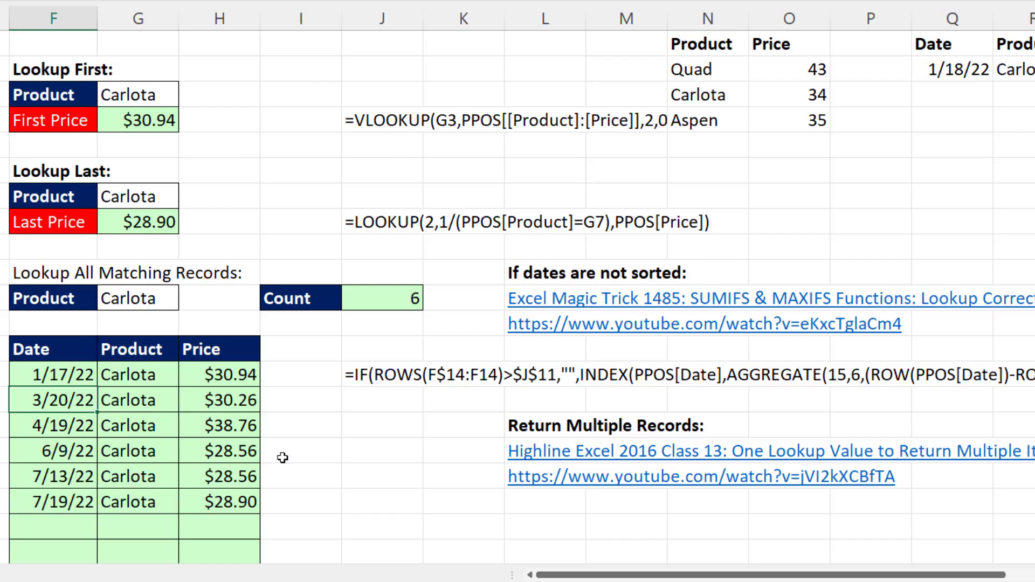
mouse_move(441, 427)
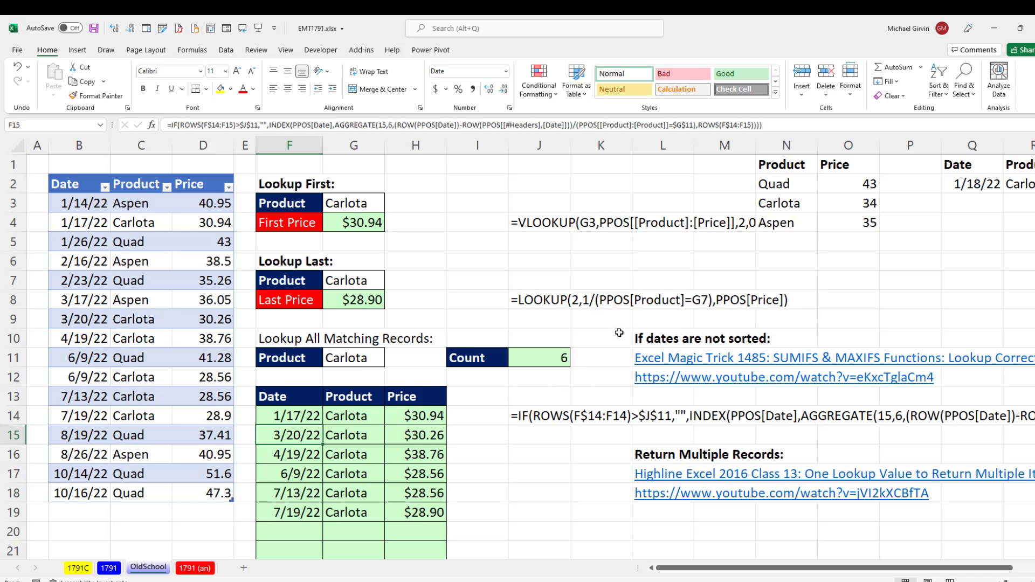
mouse_move(556, 520)
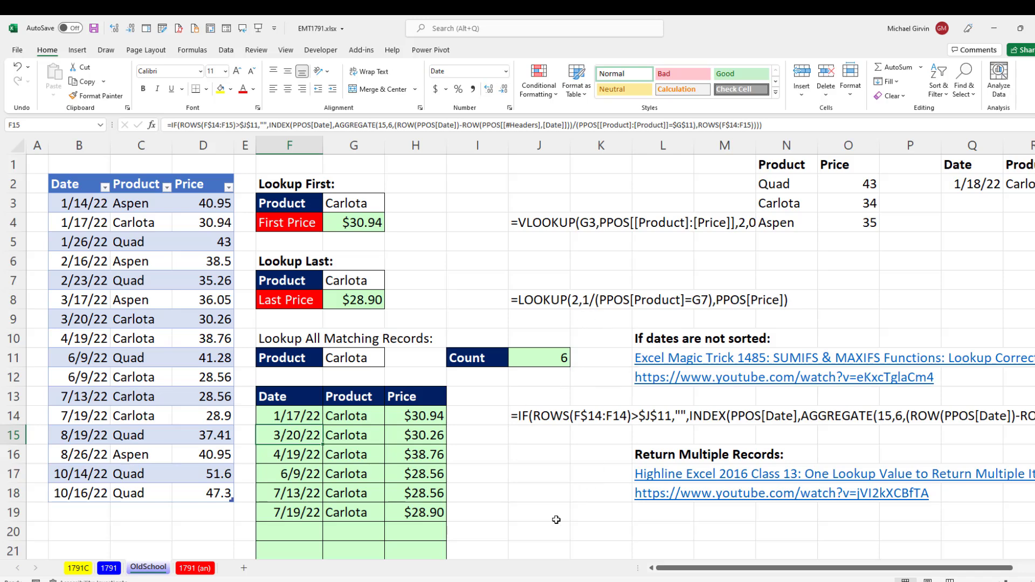